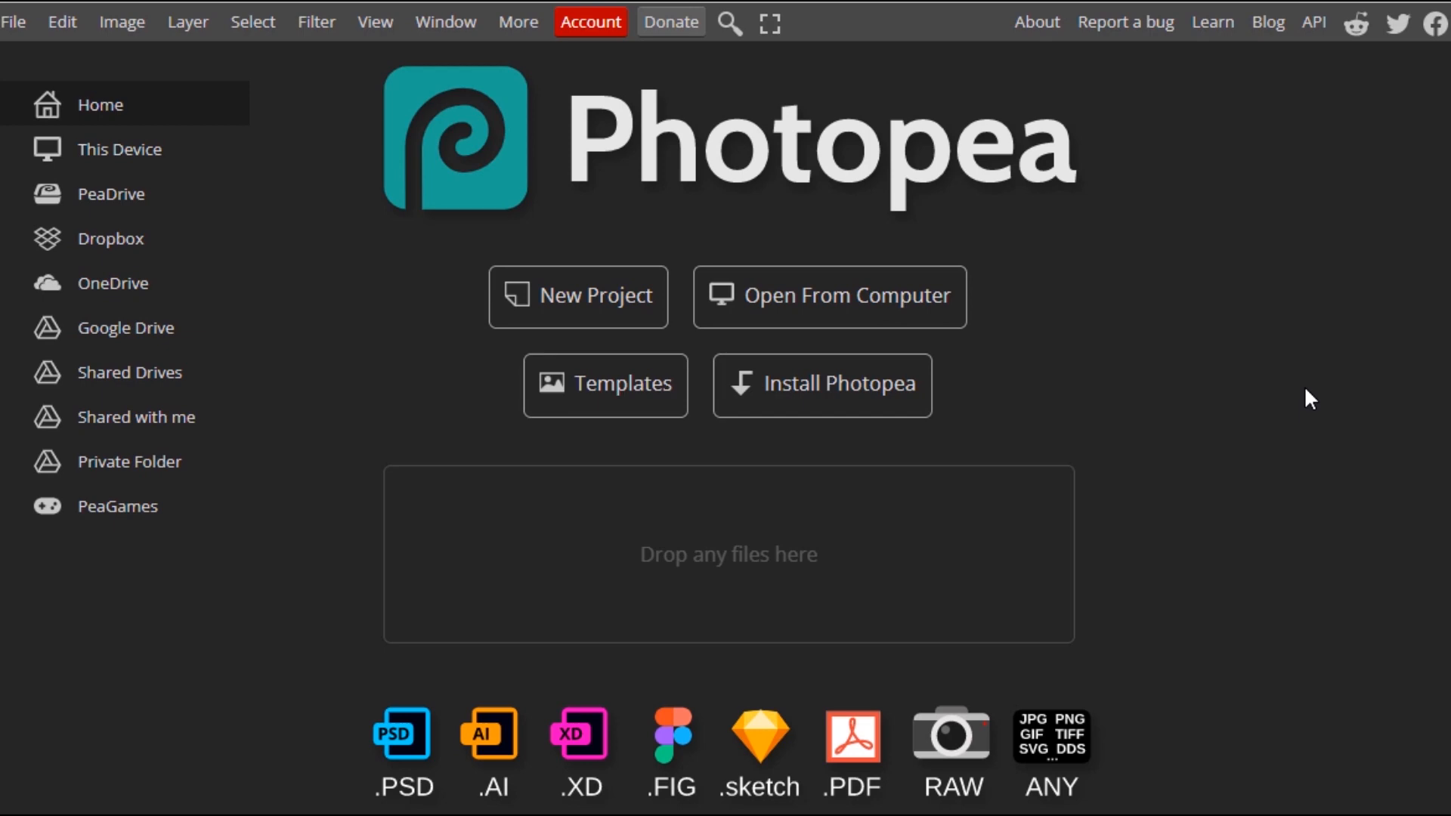
Create a new blank 1280 × 720 project using the YouTube Thumbnail preset
{"action": "left_click", "coordinate": [12, 21]}
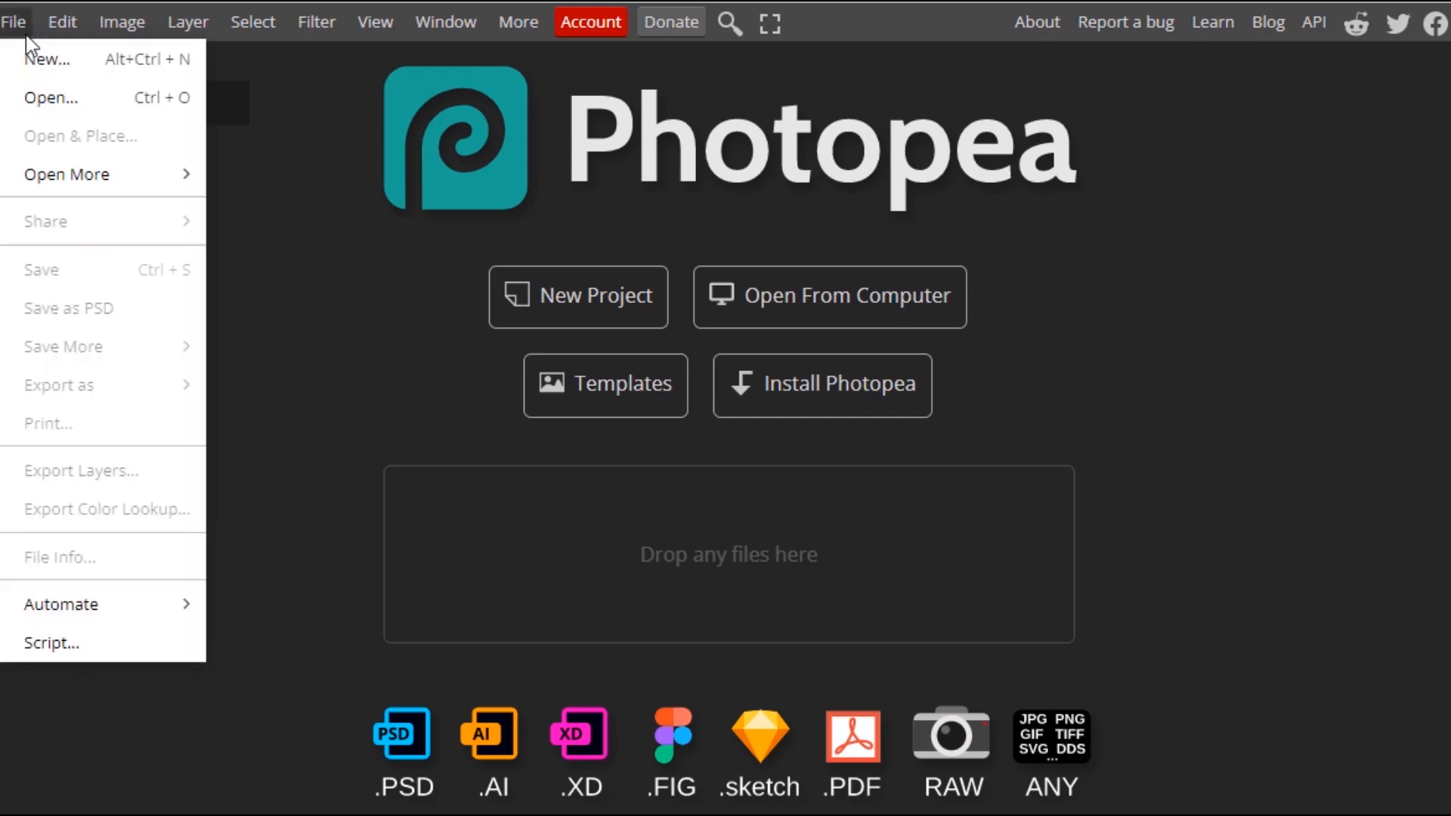
{"action": "left_click", "coordinate": [46, 59]}
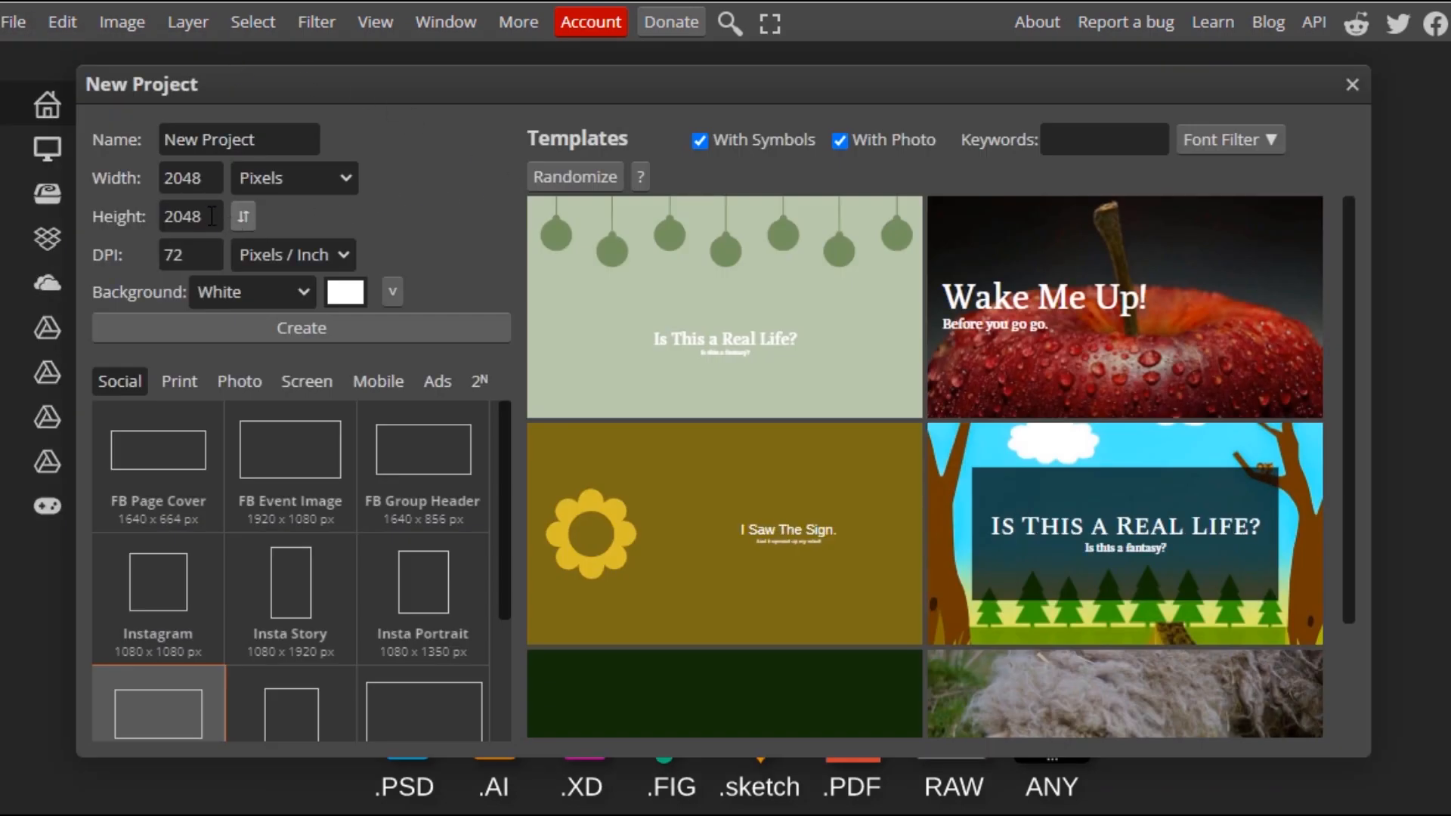
{"action": "scroll", "scroll_direction": "down", "scroll_amount": 3}
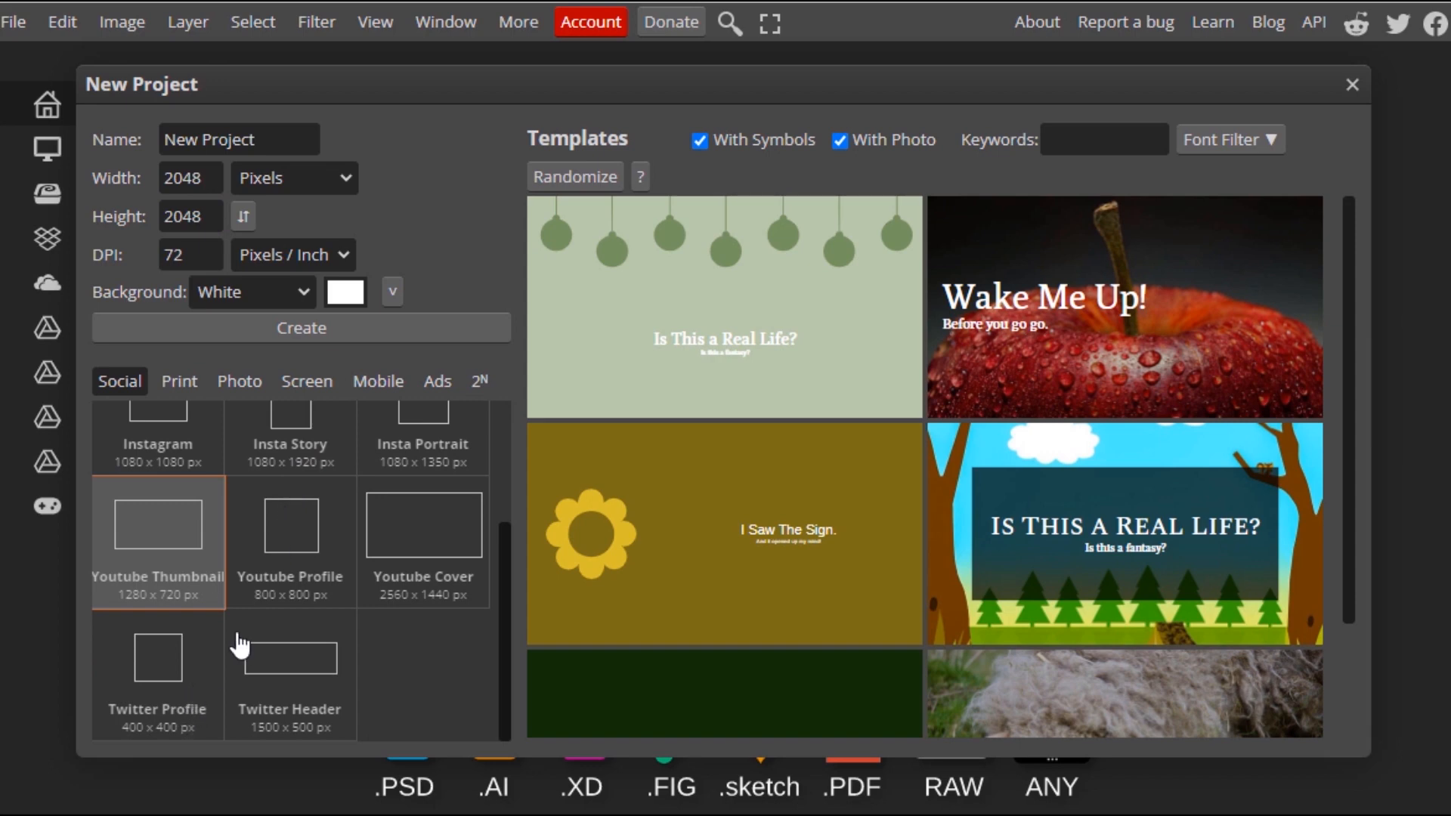
{"action": "left_click", "coordinate": [157, 525]}
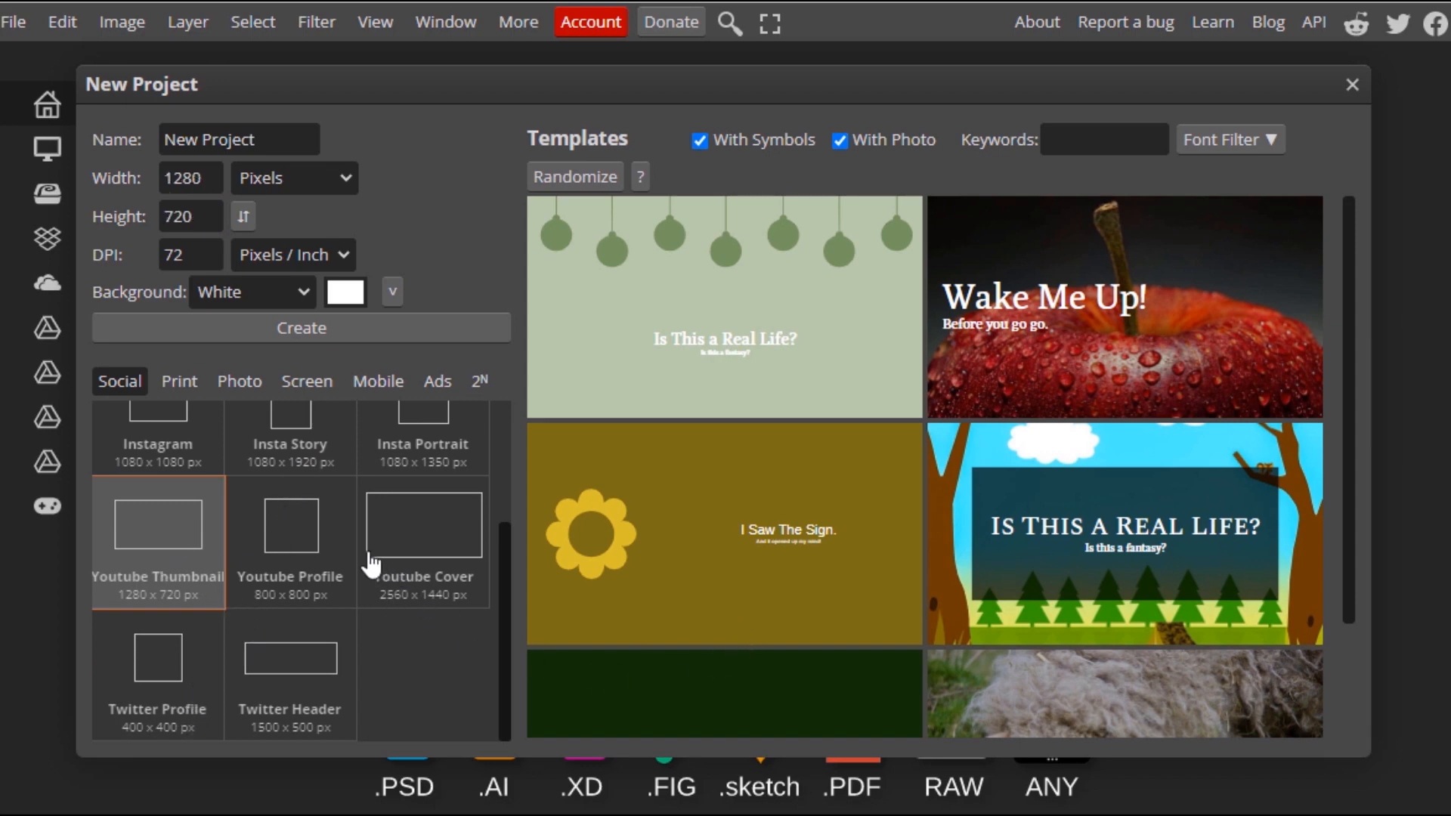
{"action": "left_click", "coordinate": [301, 327]}
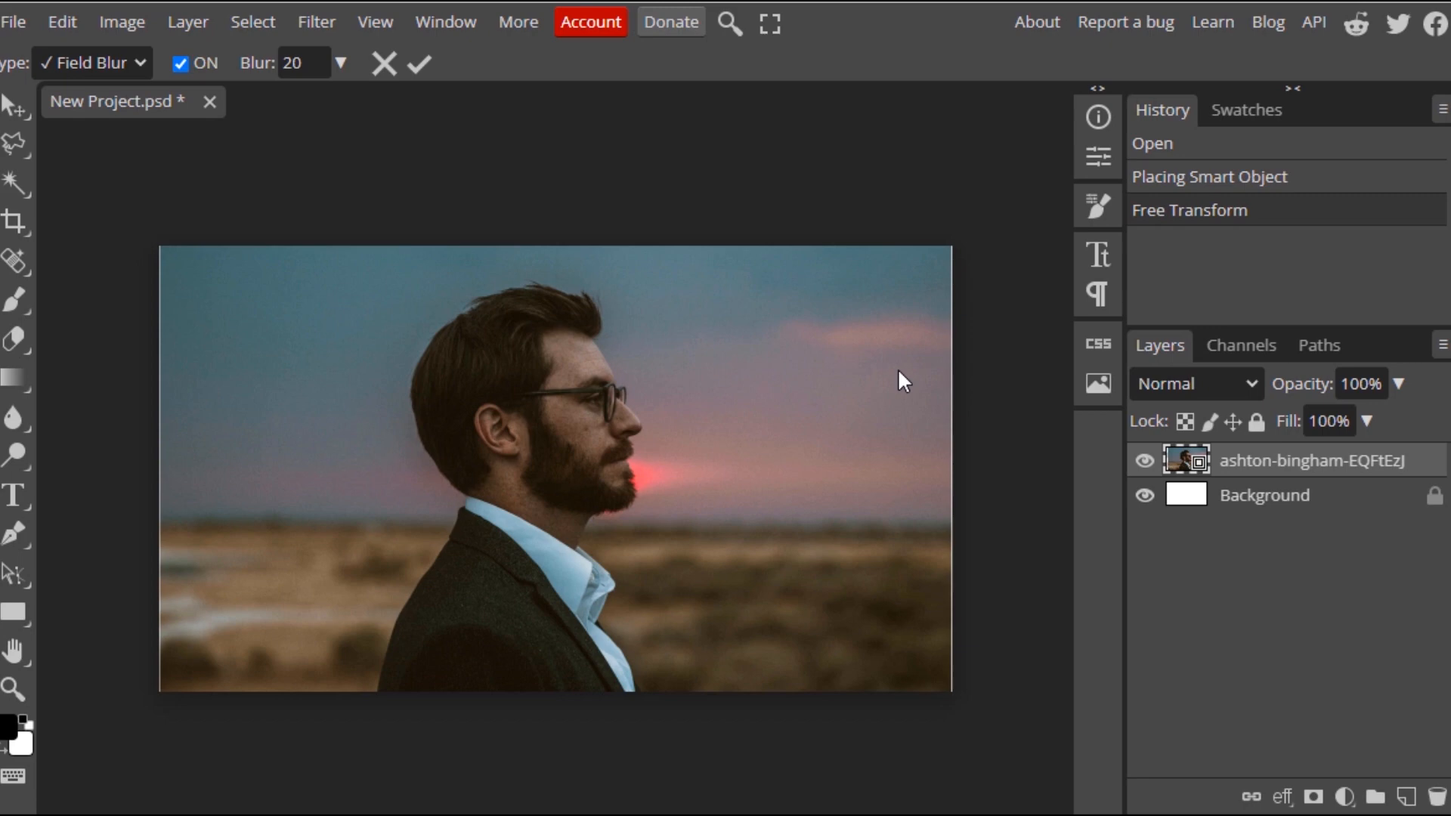
{"action": "mouse_move", "coordinate": [657, 455]}
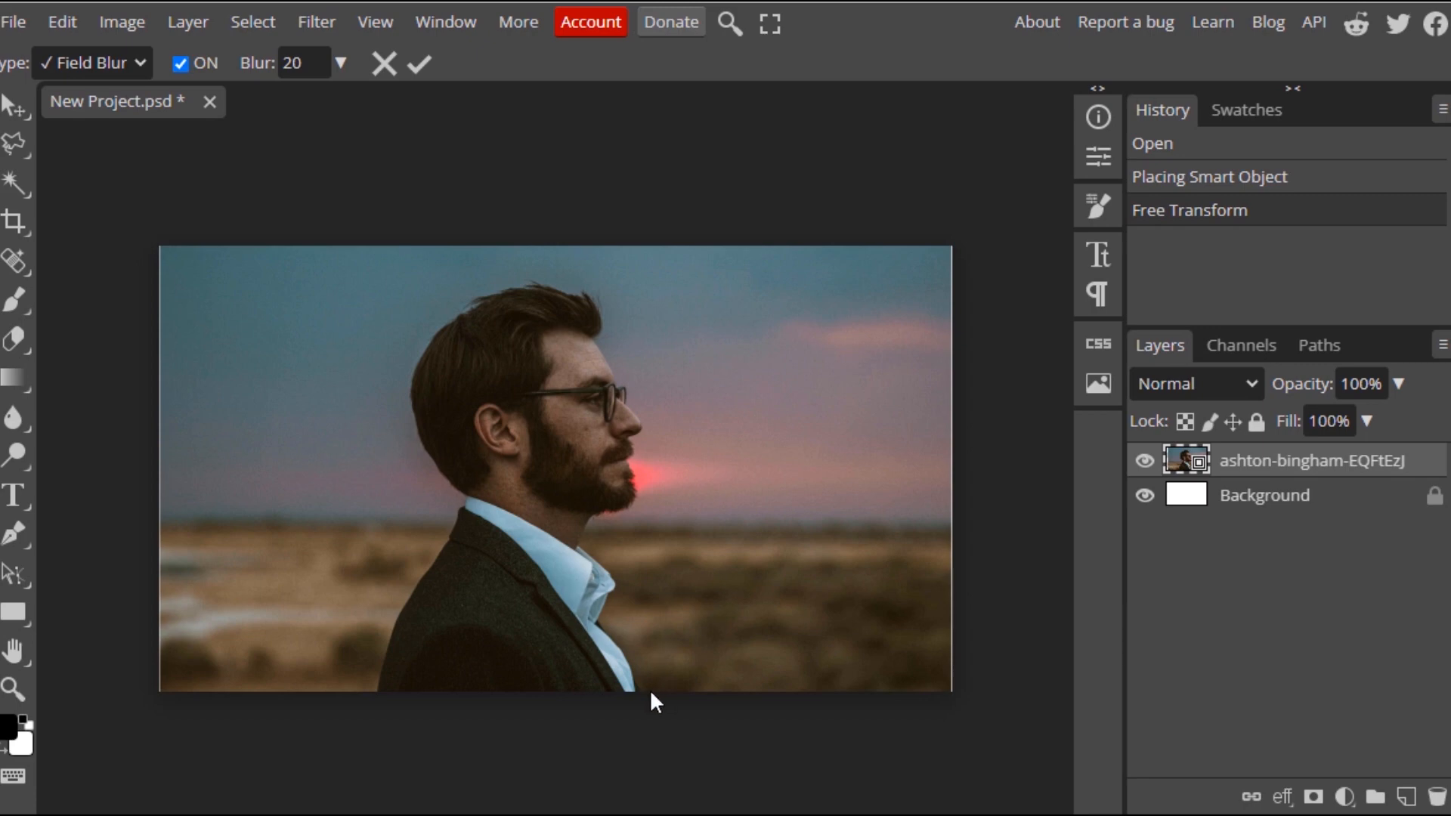
{"action": "mouse_move", "coordinate": [223, 425]}
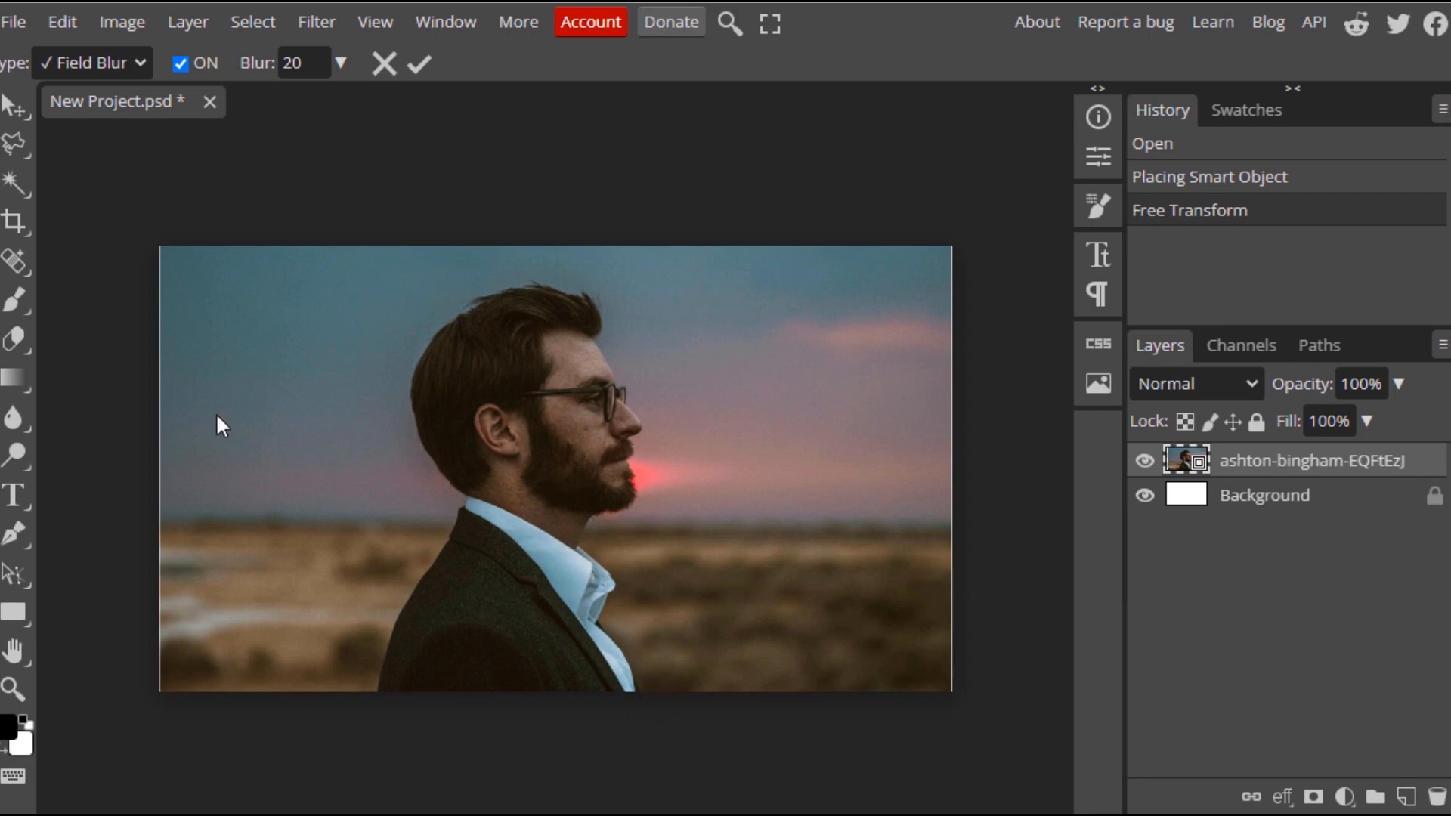
Auto-select the bearded man with Select > Subject, then select the original photo layer
{"action": "left_click", "coordinate": [252, 21]}
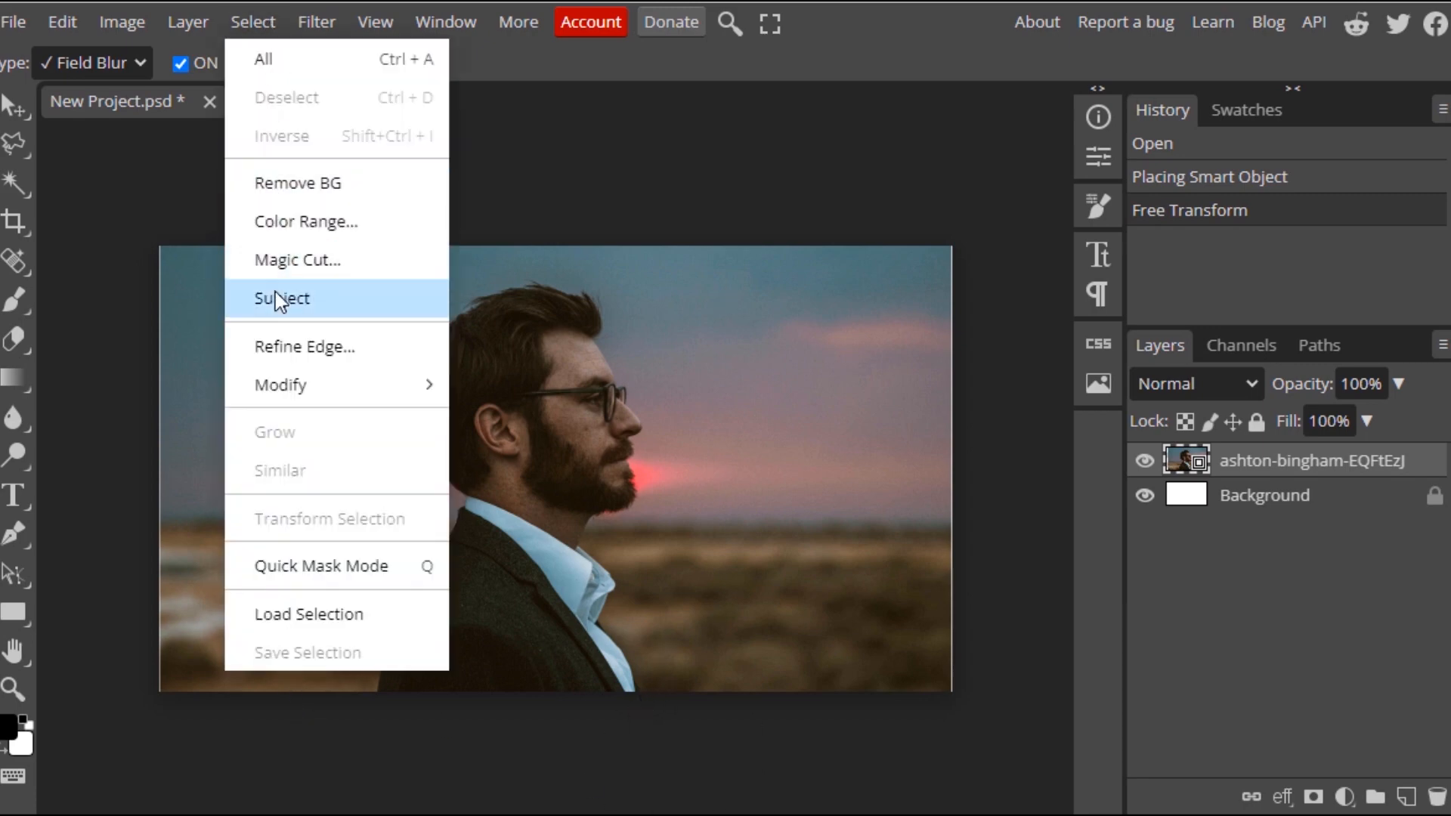
{"action": "left_click", "coordinate": [281, 297]}
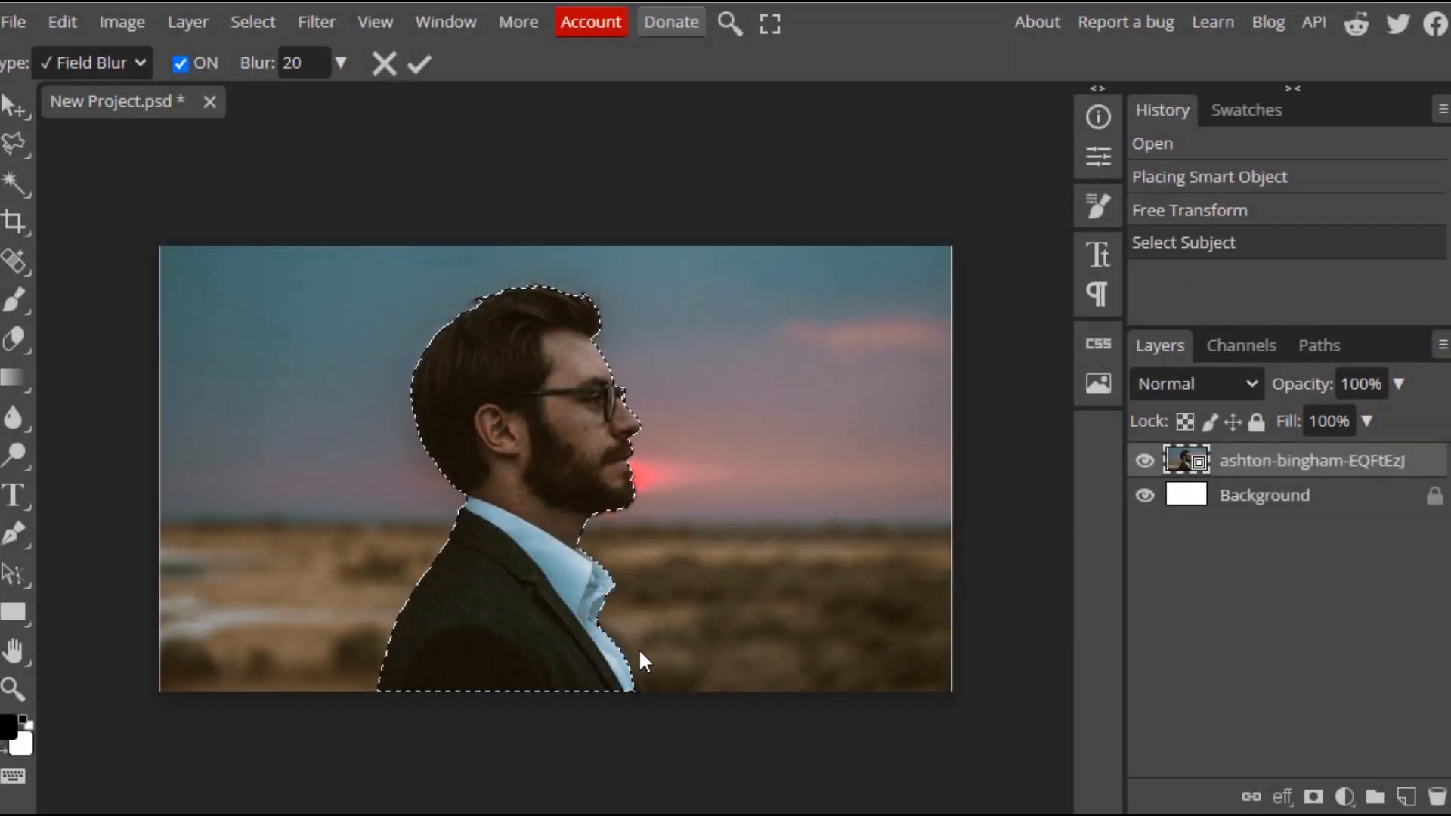
{"action": "mouse_move", "coordinate": [556, 774]}
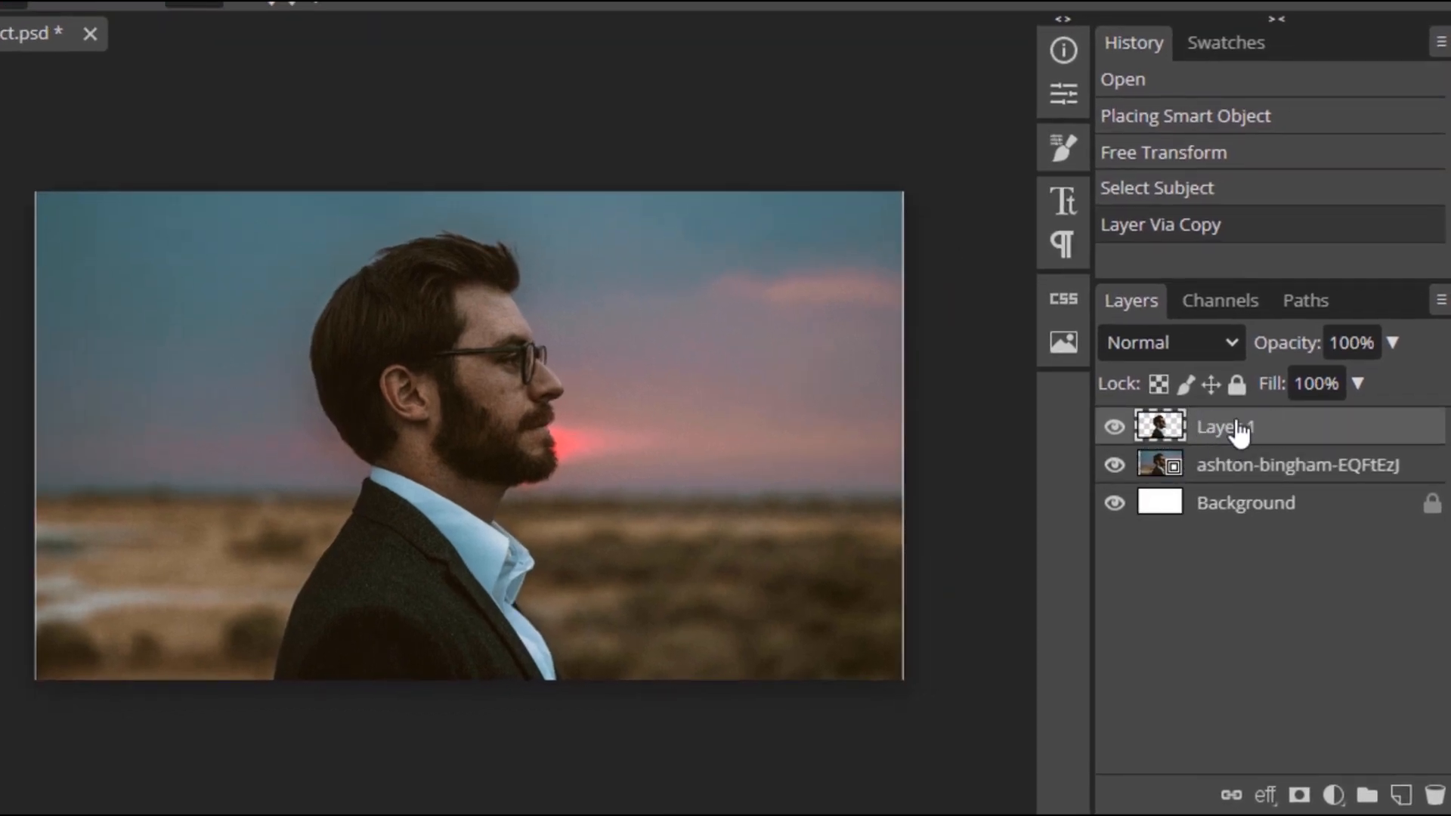
{"action": "left_click", "coordinate": [1296, 464]}
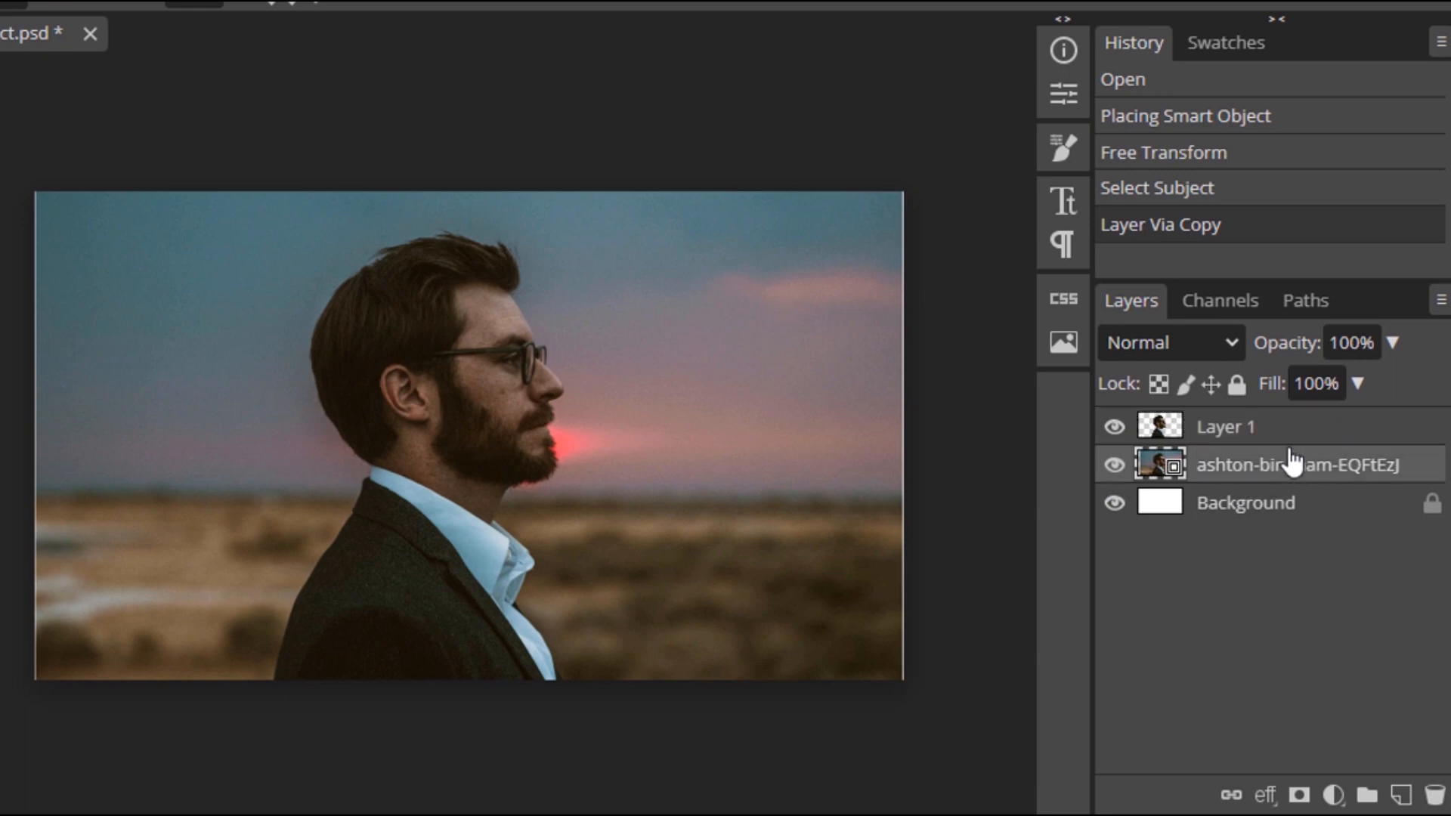
{"action": "mouse_move", "coordinate": [1352, 680]}
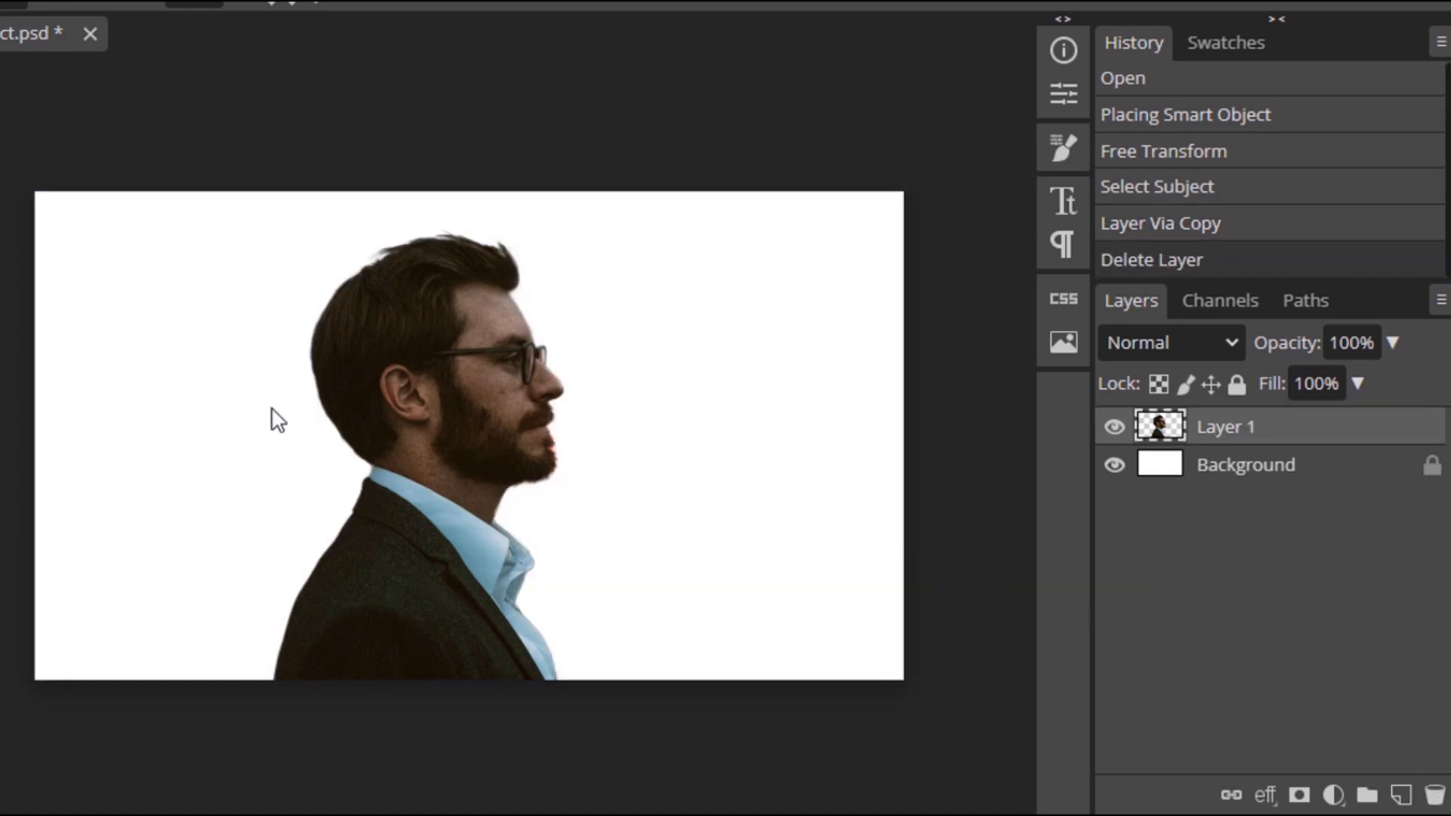
{"action": "mouse_move", "coordinate": [565, 228]}
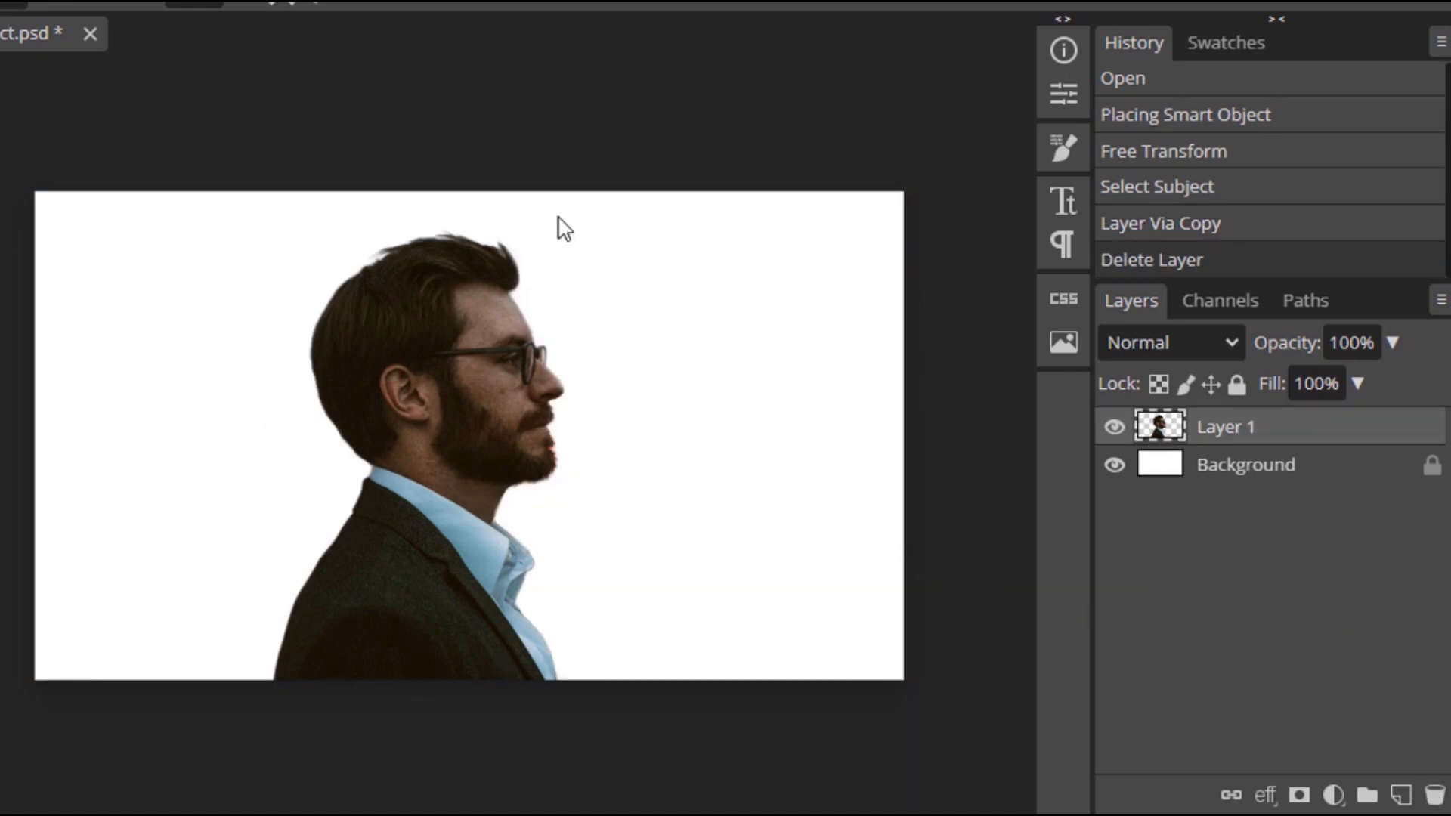
{"action": "mouse_move", "coordinate": [498, 663]}
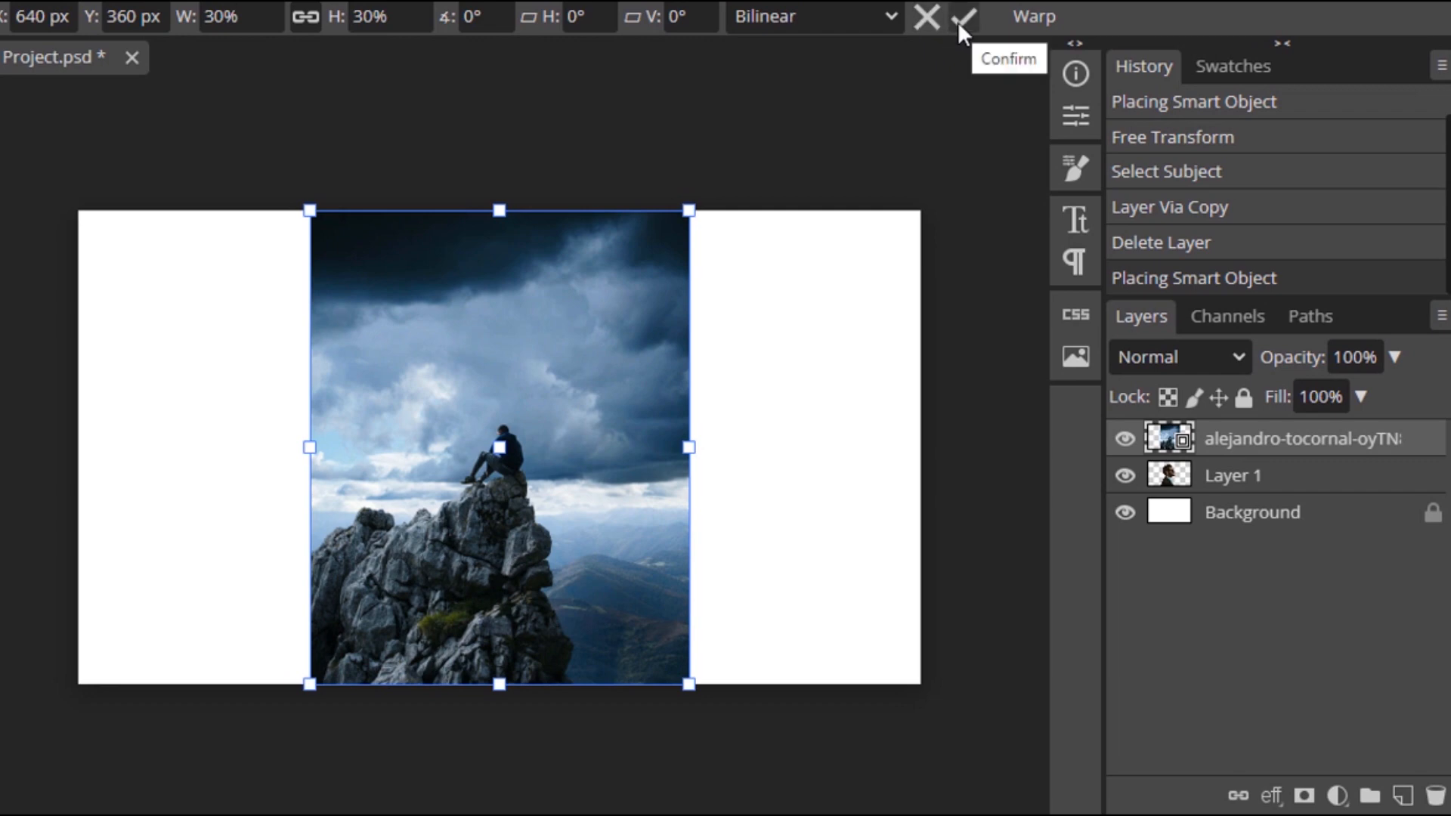
Confirm placement of the mountain-climber photo above the cut-out man
{"action": "left_click", "coordinate": [964, 17]}
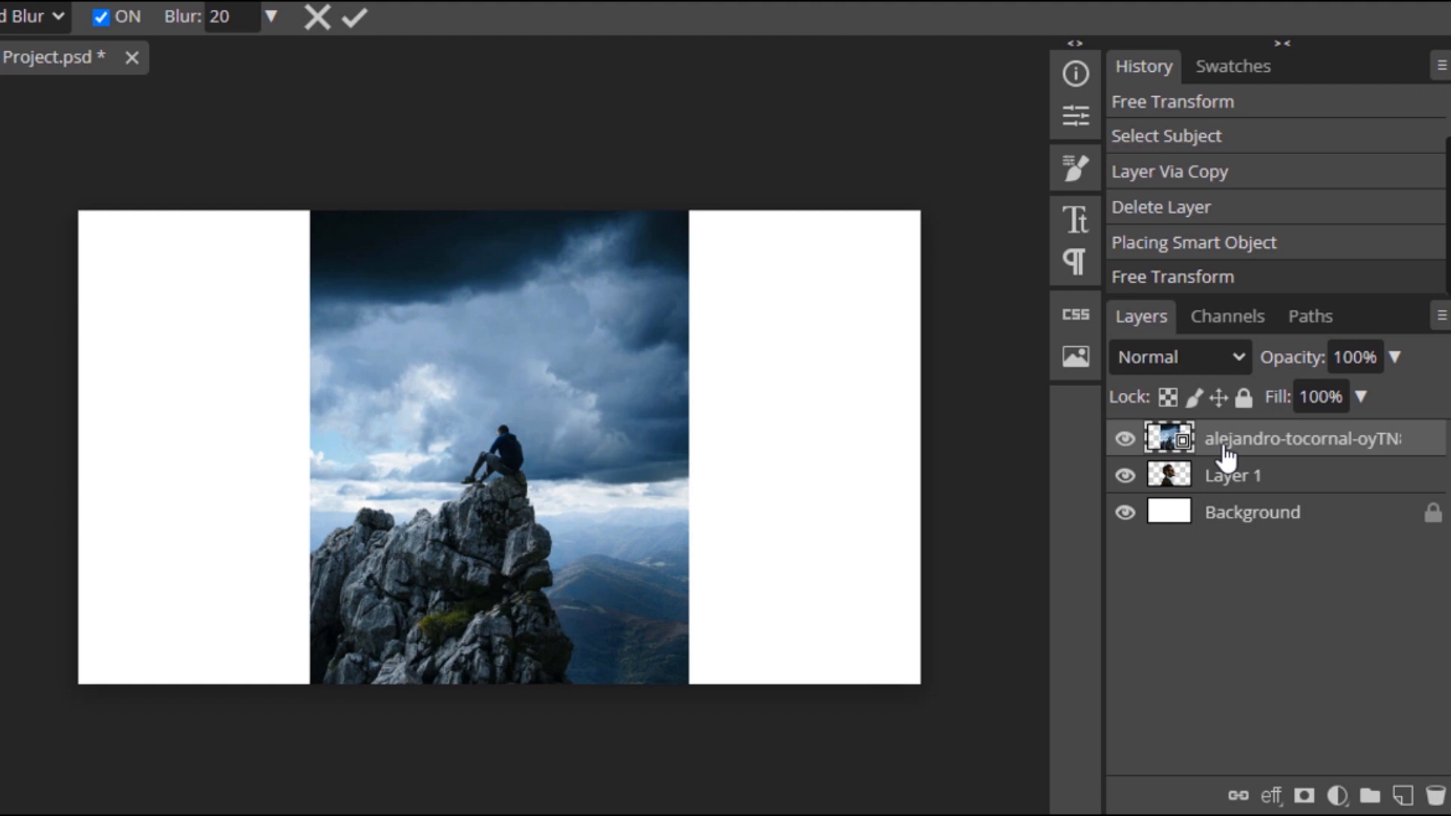
{"action": "mouse_move", "coordinate": [1224, 449]}
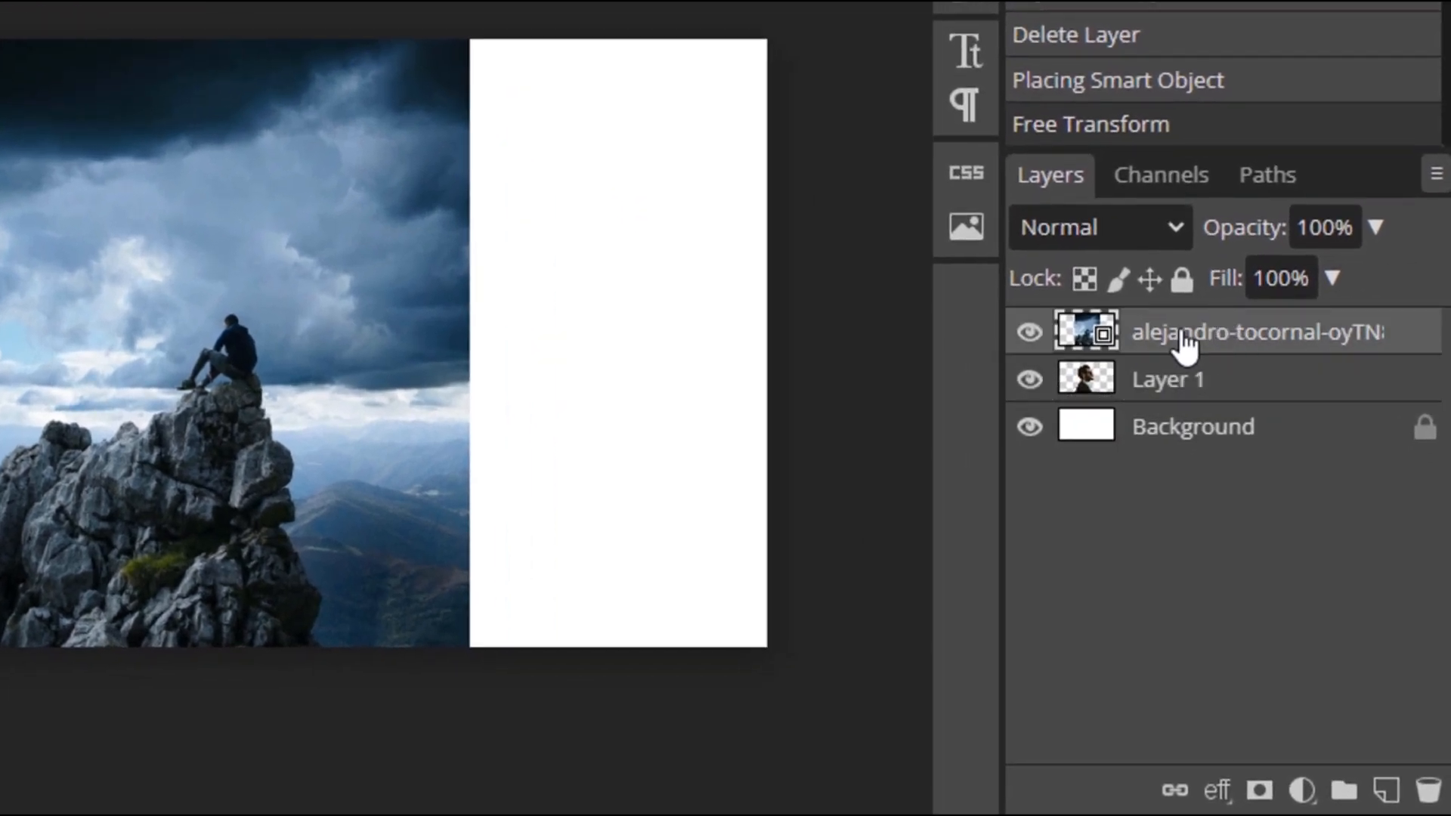
{"action": "mouse_move", "coordinate": [1203, 347]}
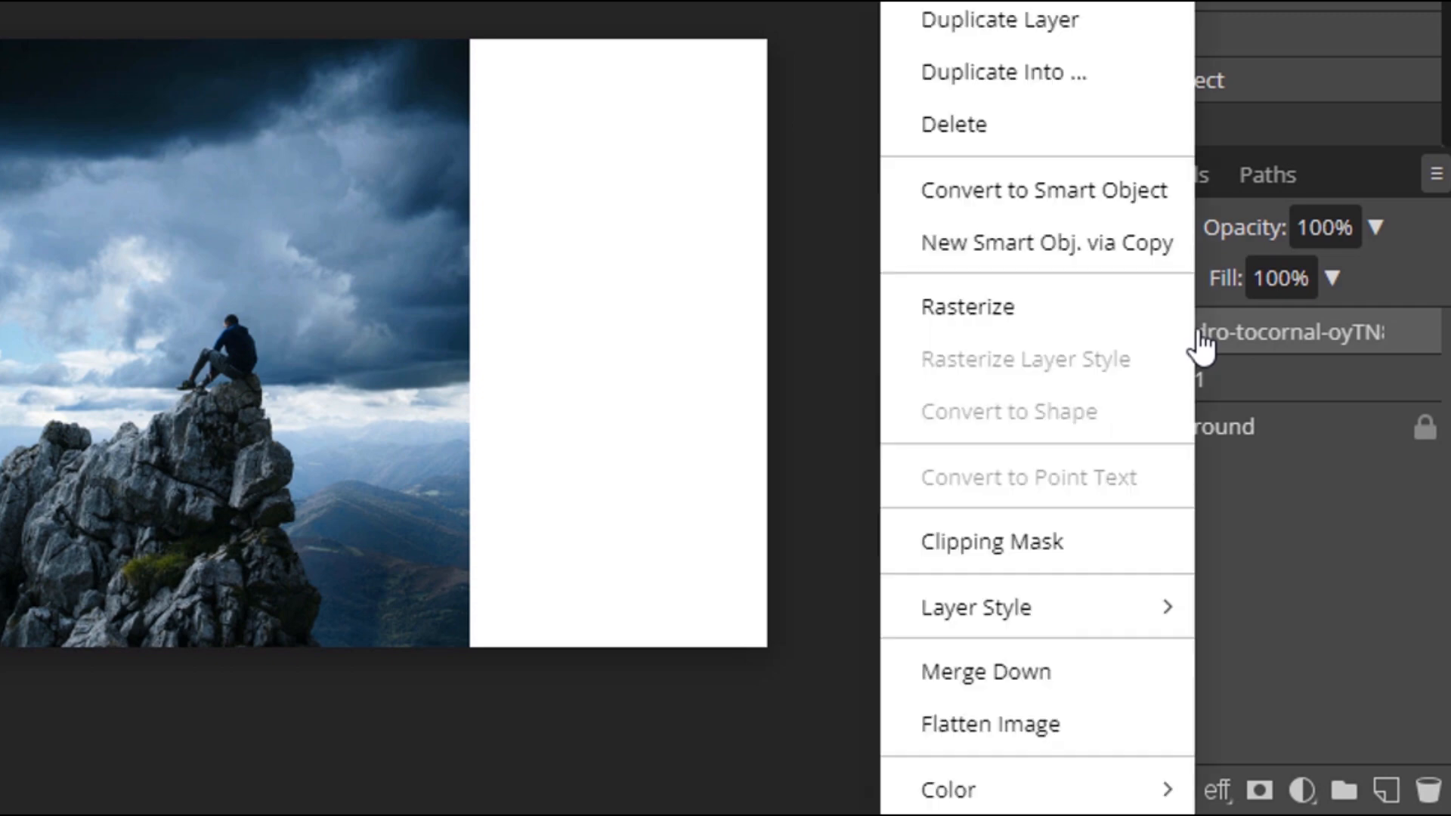
Make the mountain-climber layer a clipping mask over the man's cut-out layer
{"action": "left_click", "coordinate": [991, 542]}
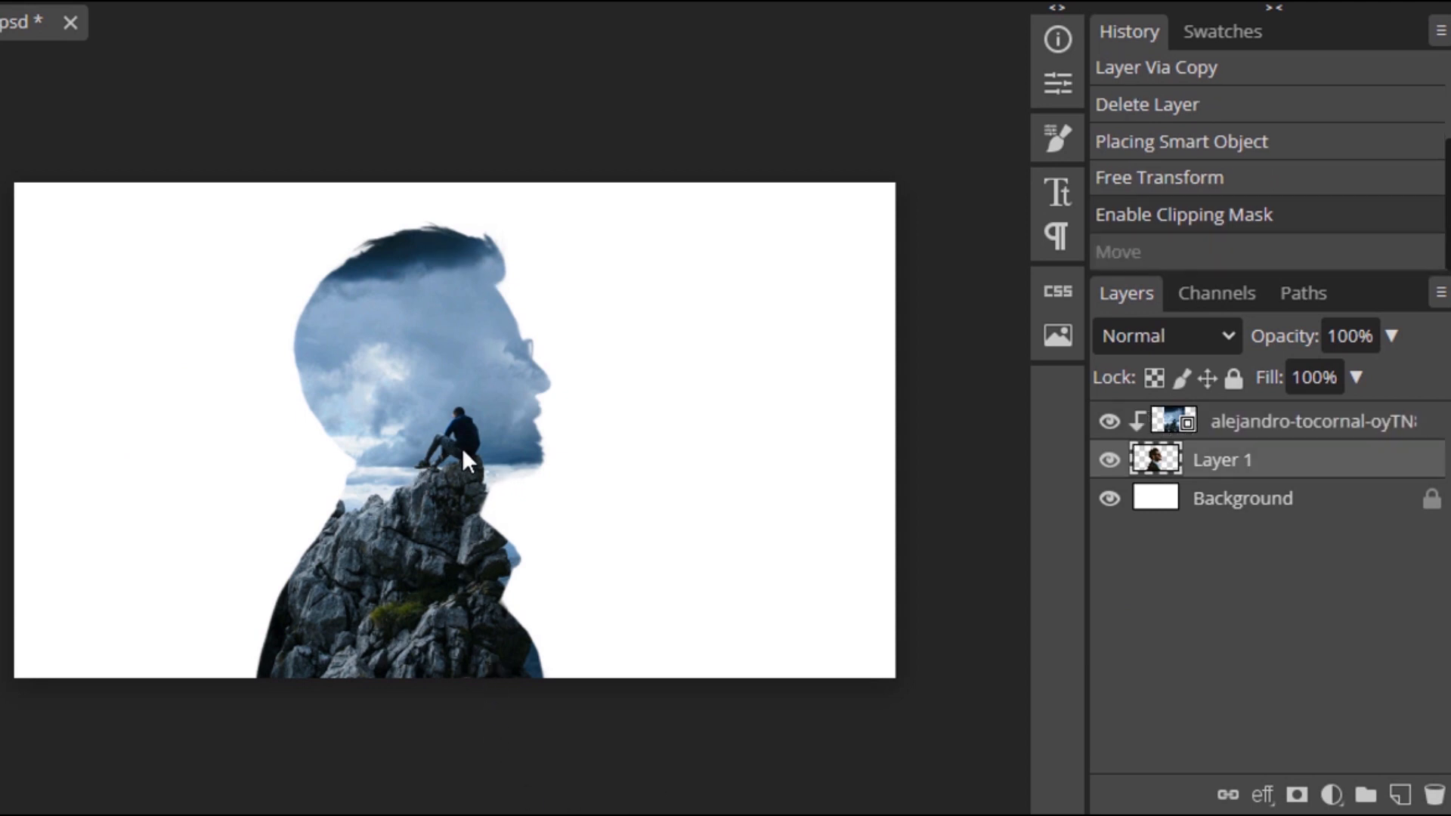
{"action": "mouse_move", "coordinate": [453, 426]}
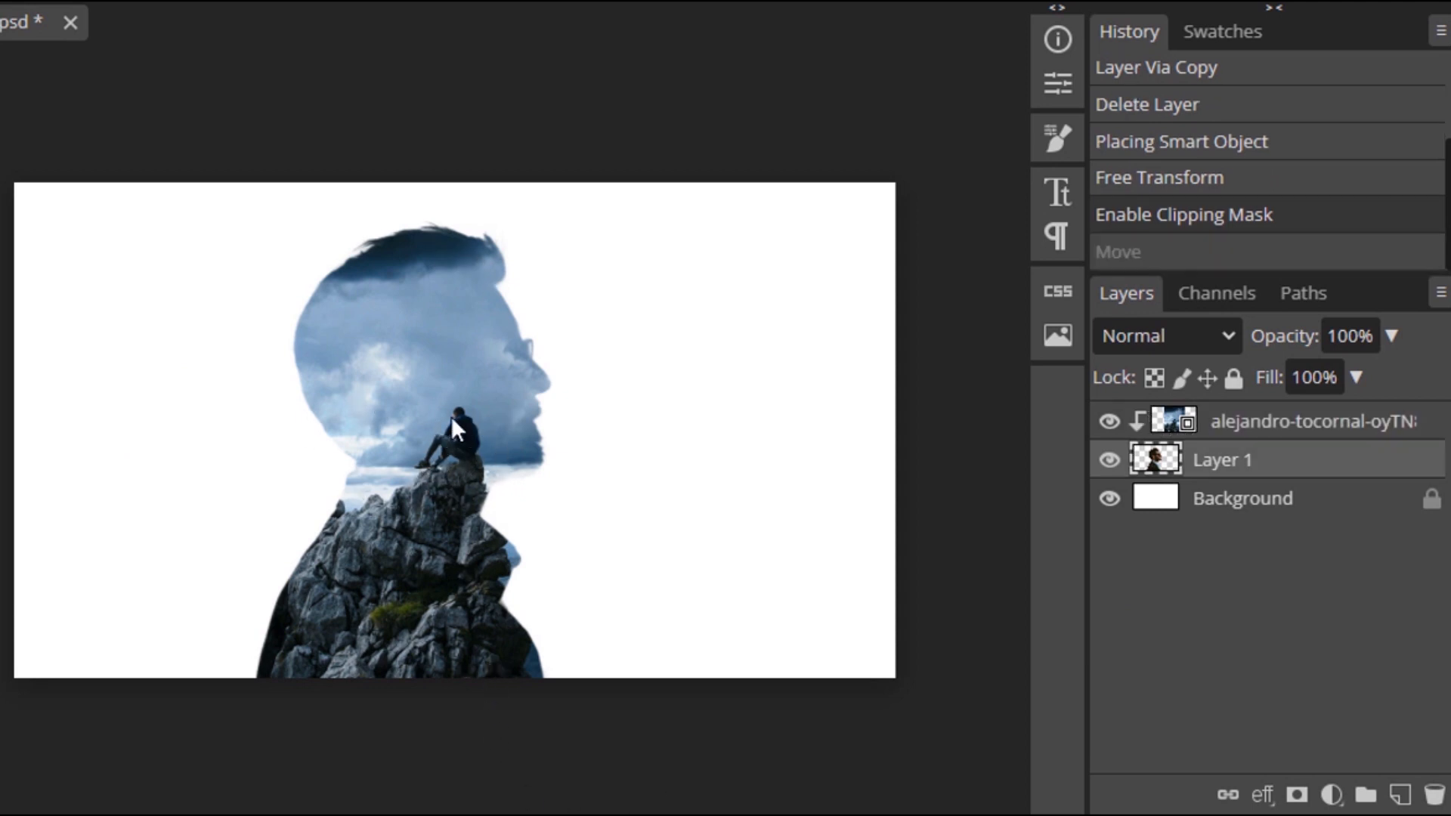
Restore the mountain photo's last repositioning, placing the climber inside the head
{"action": "left_click", "coordinate": [1296, 421]}
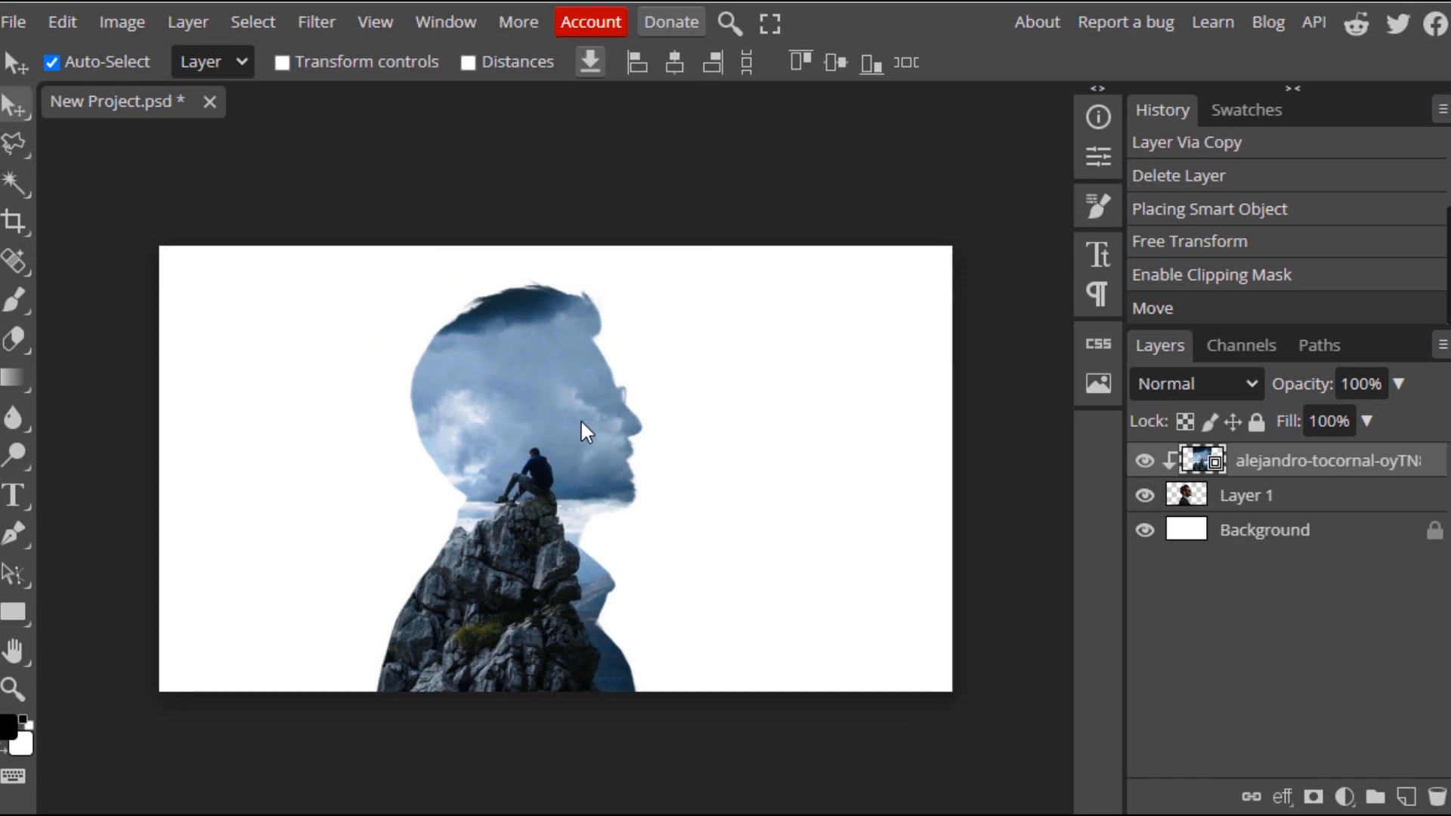
{"action": "mouse_move", "coordinate": [628, 634]}
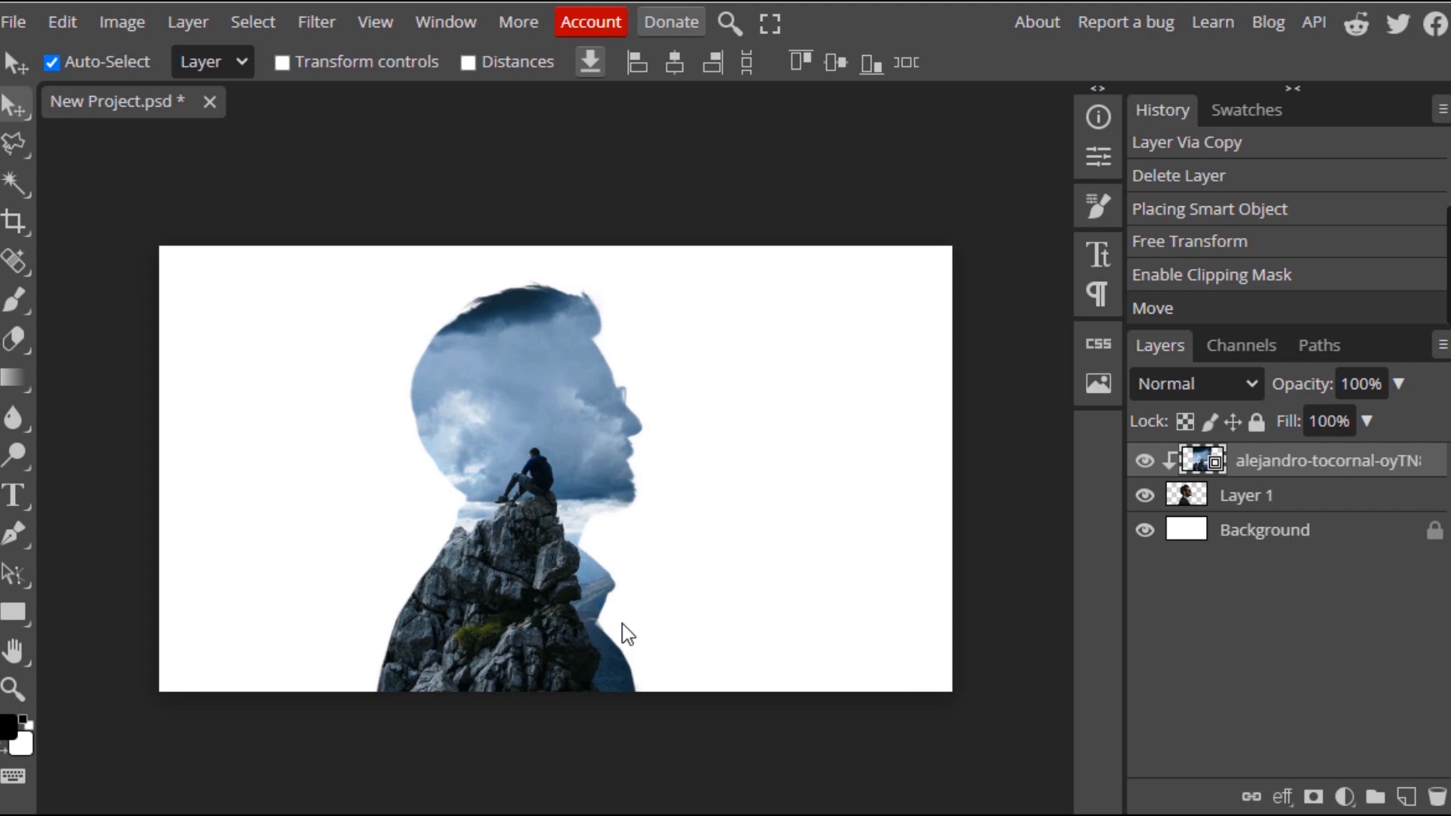
{"action": "mouse_move", "coordinate": [471, 536]}
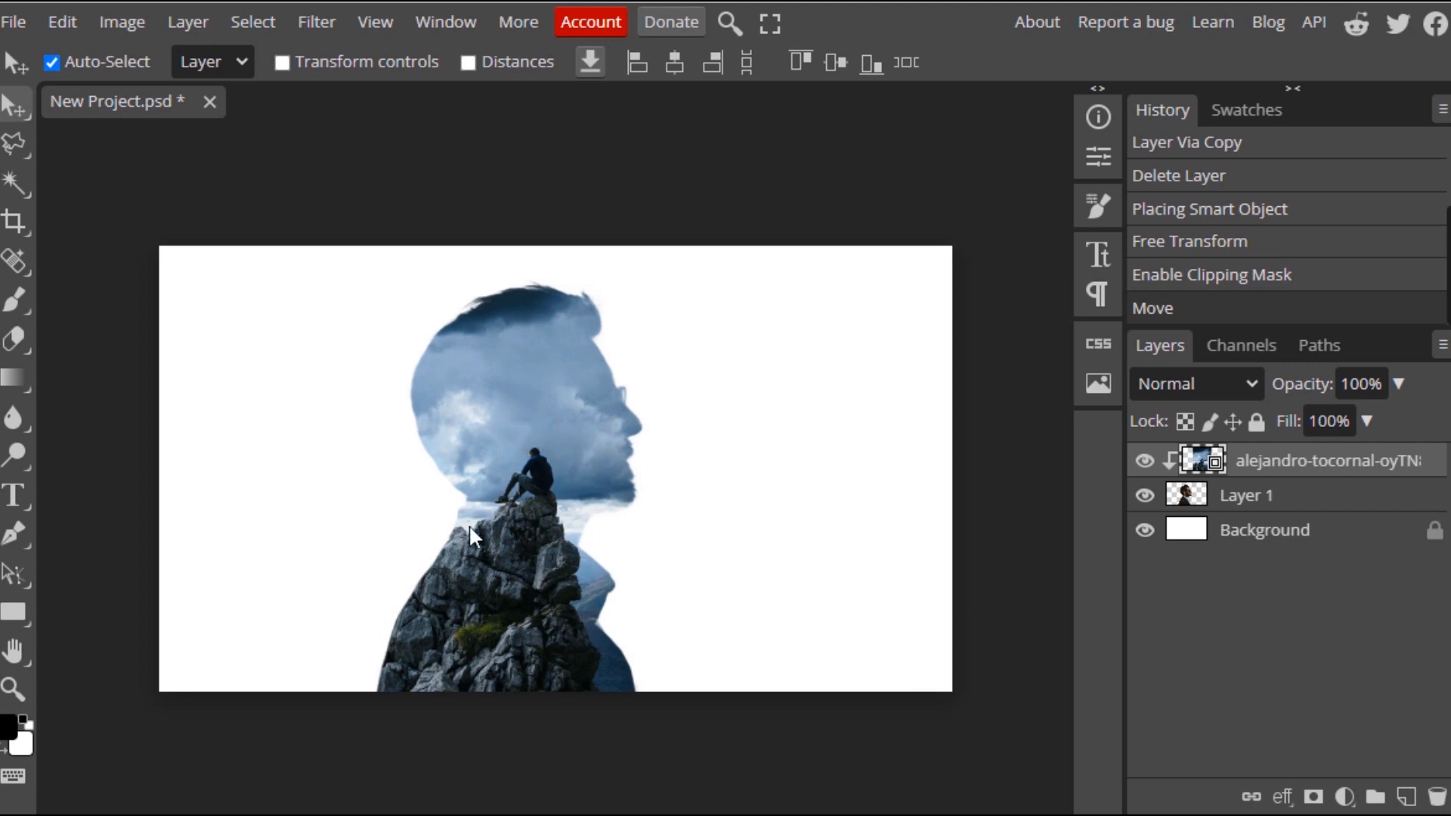
{"action": "mouse_move", "coordinate": [551, 506]}
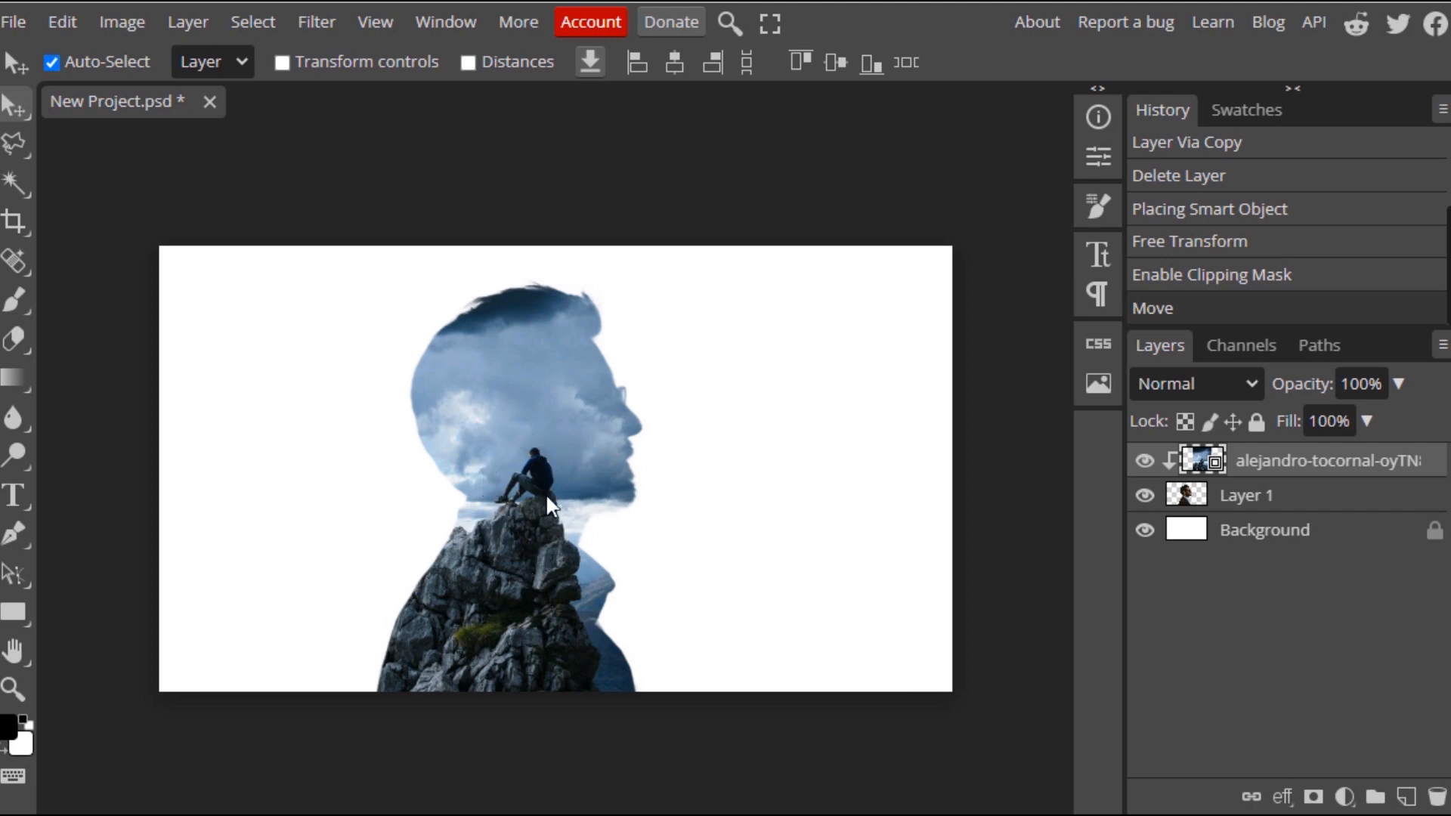
{"action": "mouse_move", "coordinate": [465, 519]}
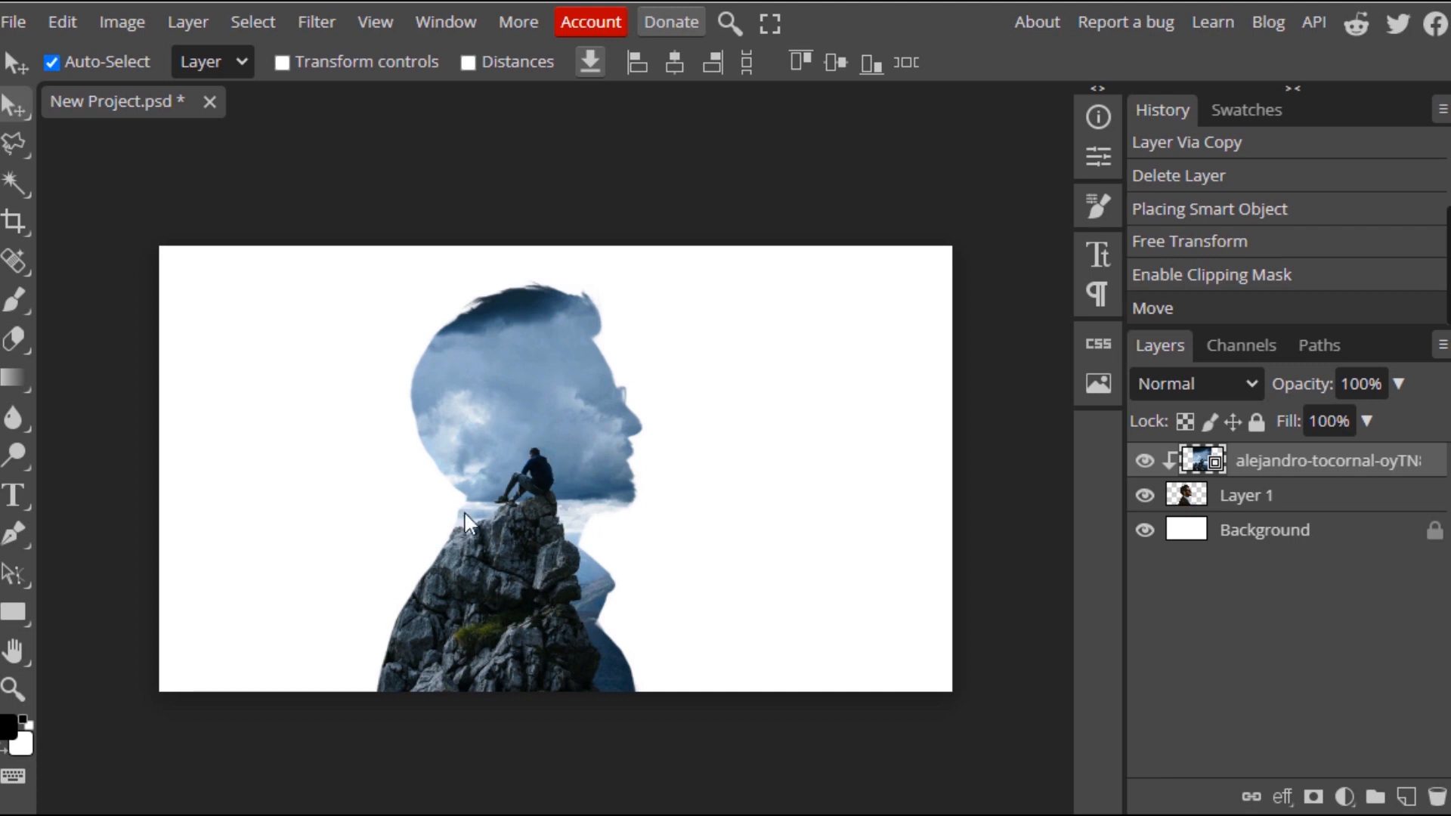
{"action": "mouse_move", "coordinate": [1355, 794]}
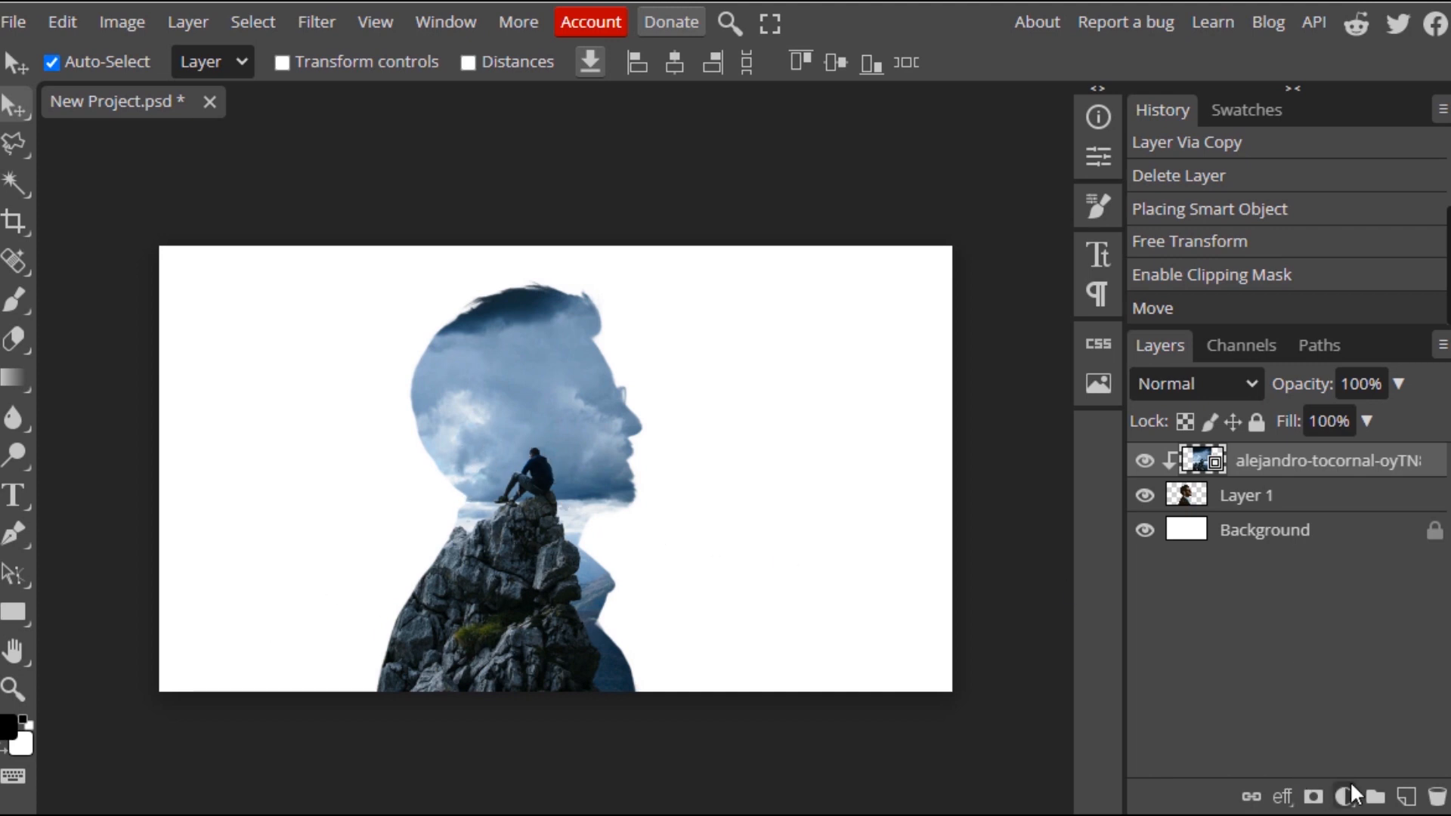
Add a Levels adjustment layer above the clipped mountain photo
{"action": "left_click", "coordinate": [1347, 796]}
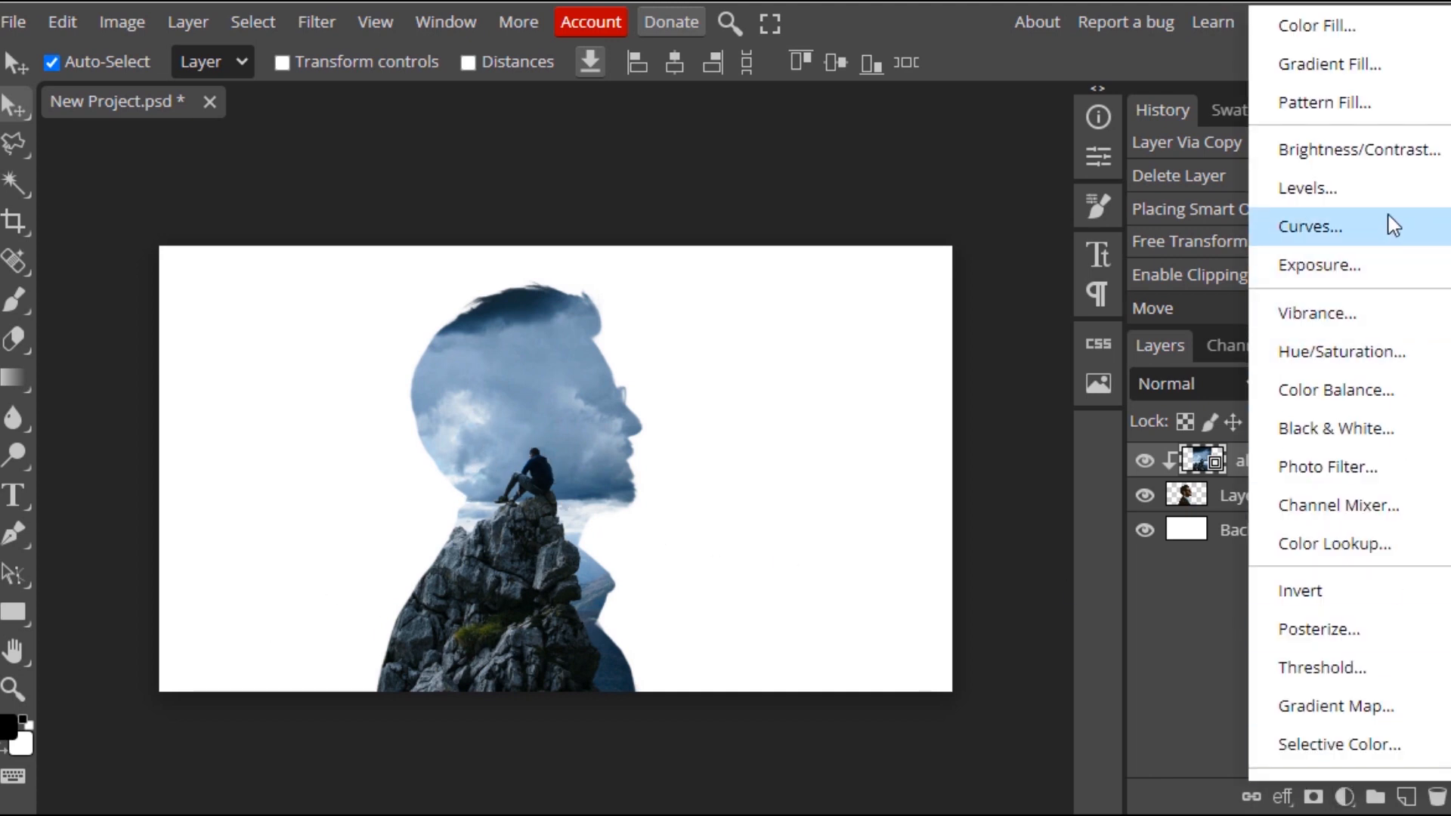
{"action": "left_click", "coordinate": [1305, 188]}
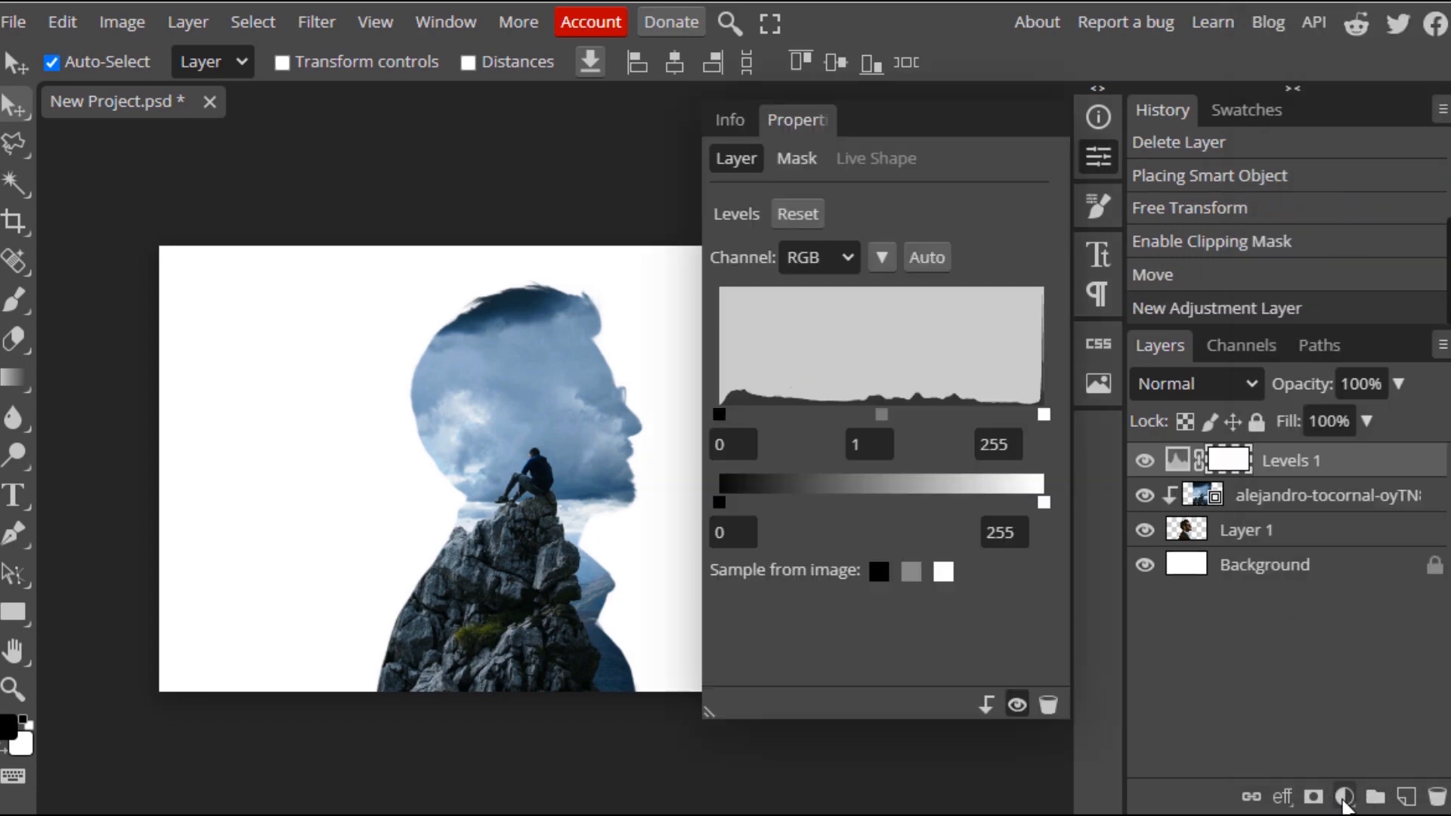
{"action": "mouse_move", "coordinate": [1138, 308]}
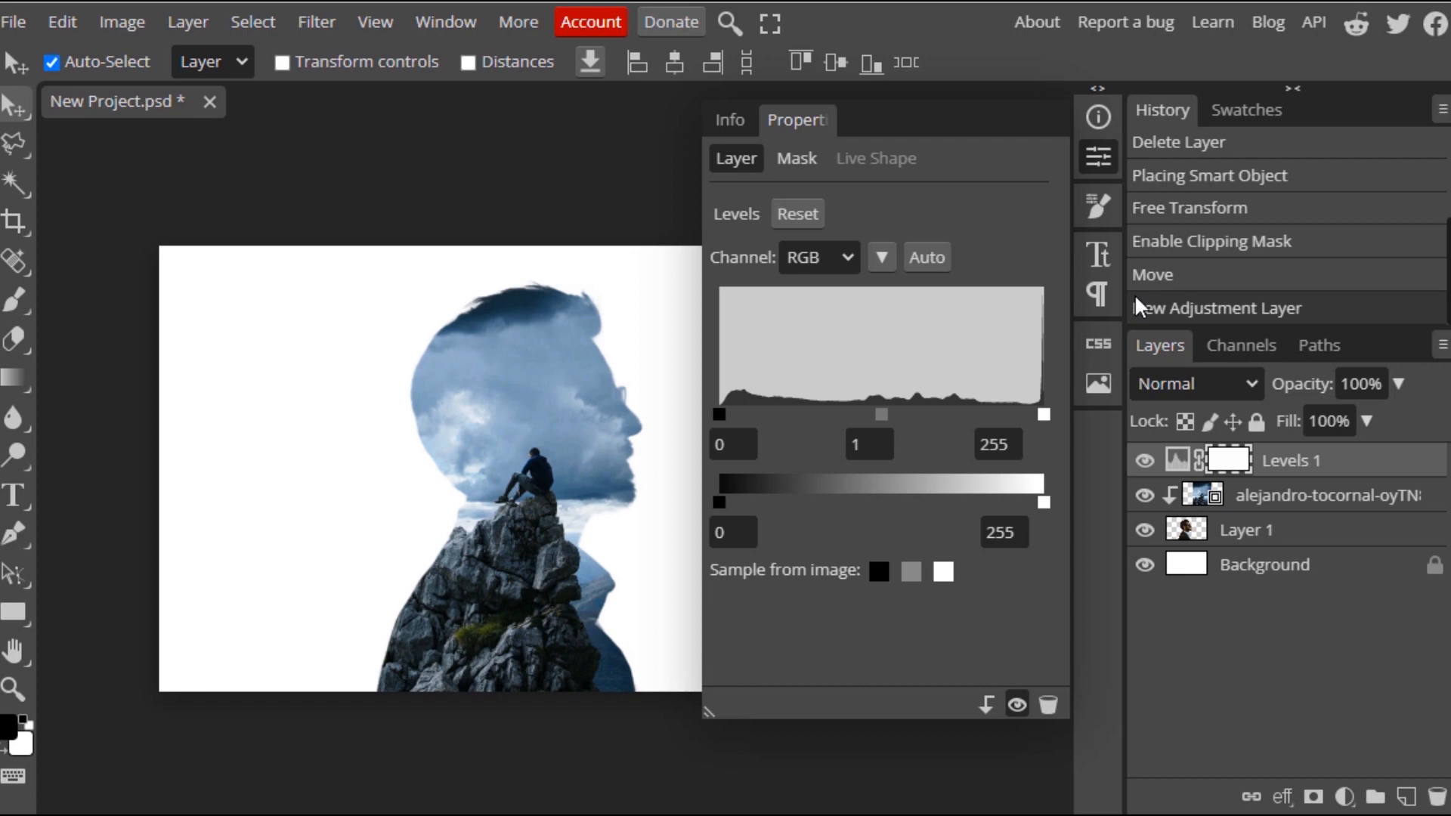
{"action": "mouse_move", "coordinate": [750, 426]}
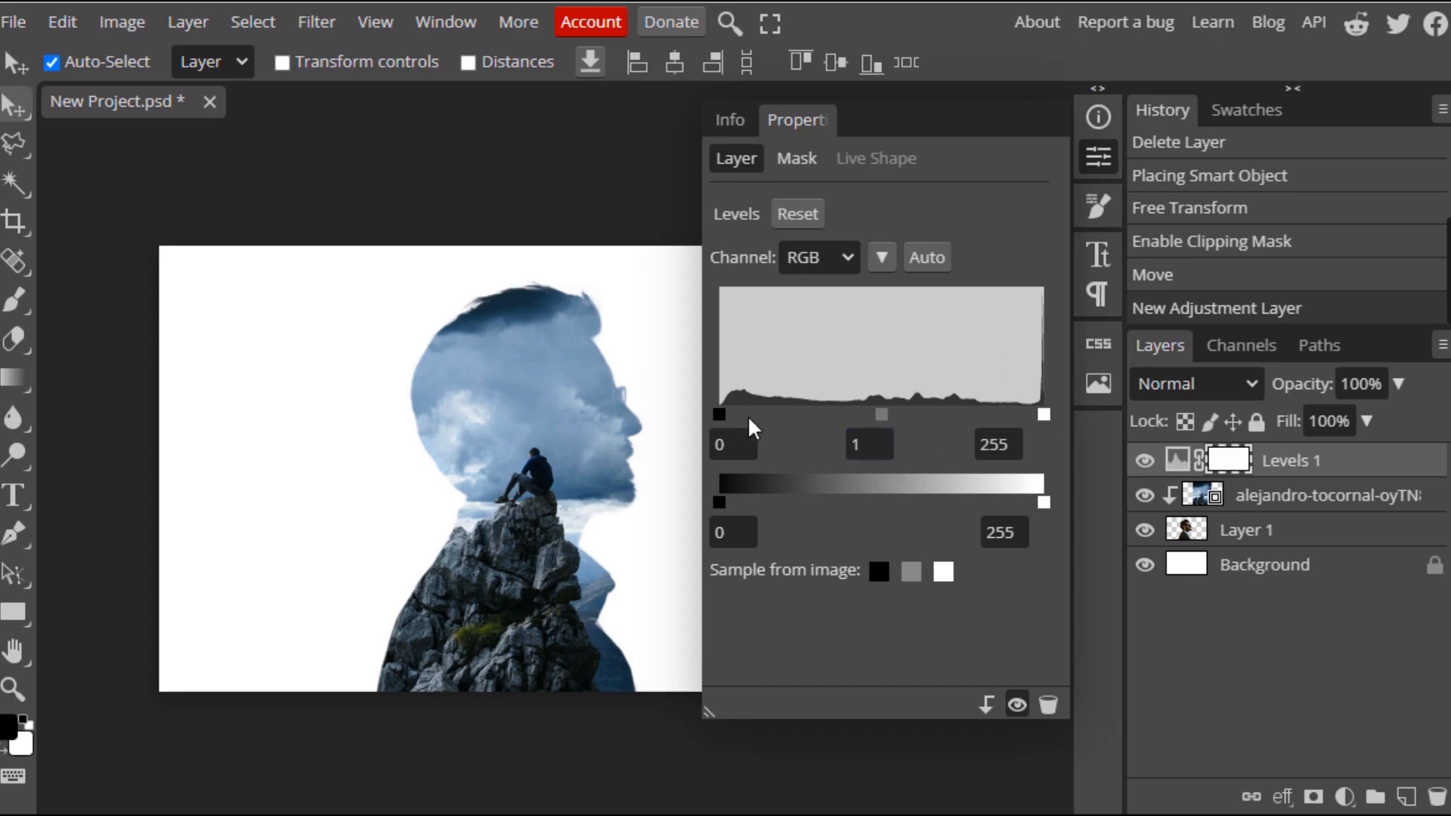
{"action": "mouse_move", "coordinate": [787, 425]}
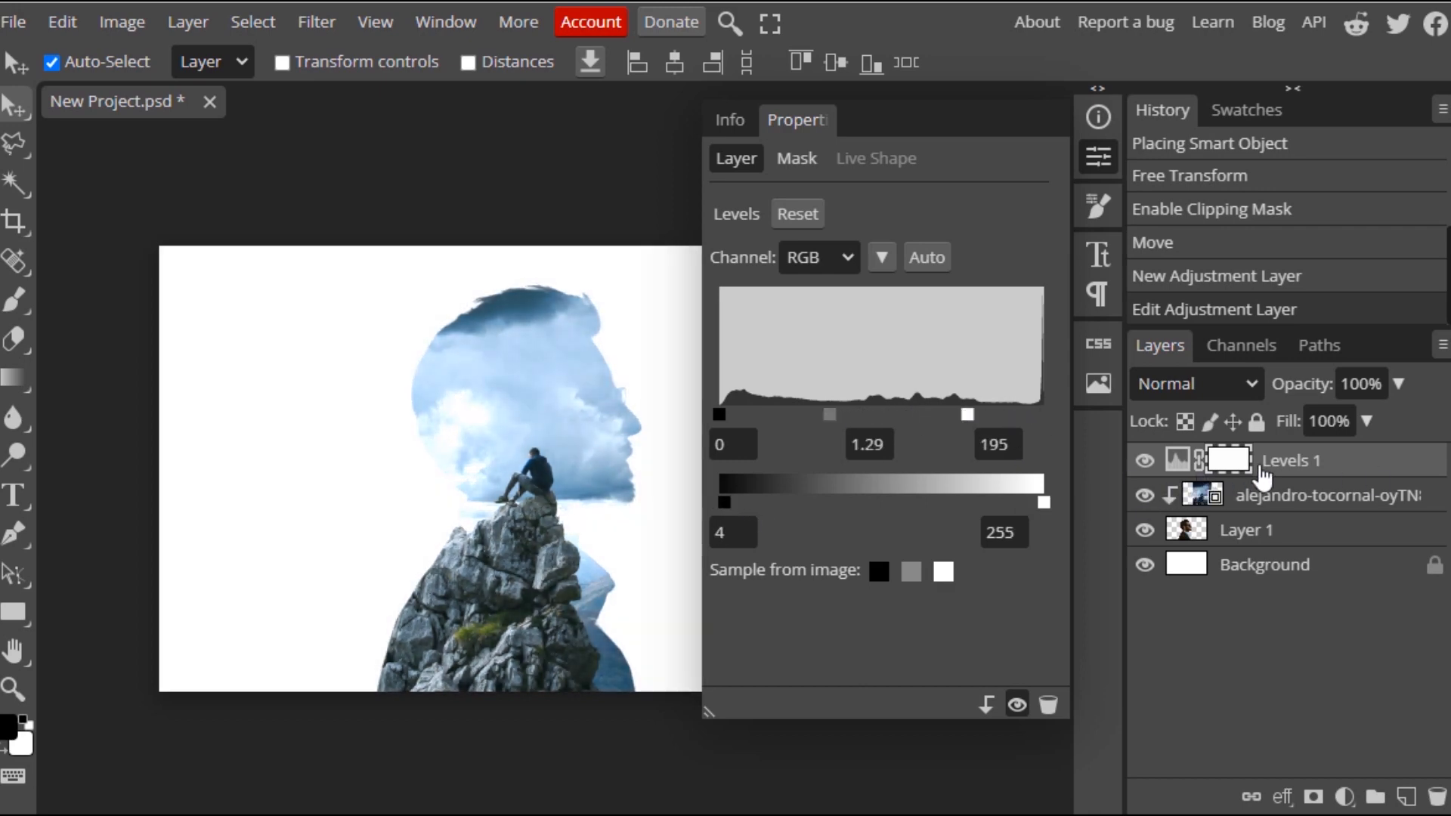
Clip Levels 1 to the mountain photo and pick the Paint Bucket for its mask
{"action": "right_click", "coordinate": [1295, 460]}
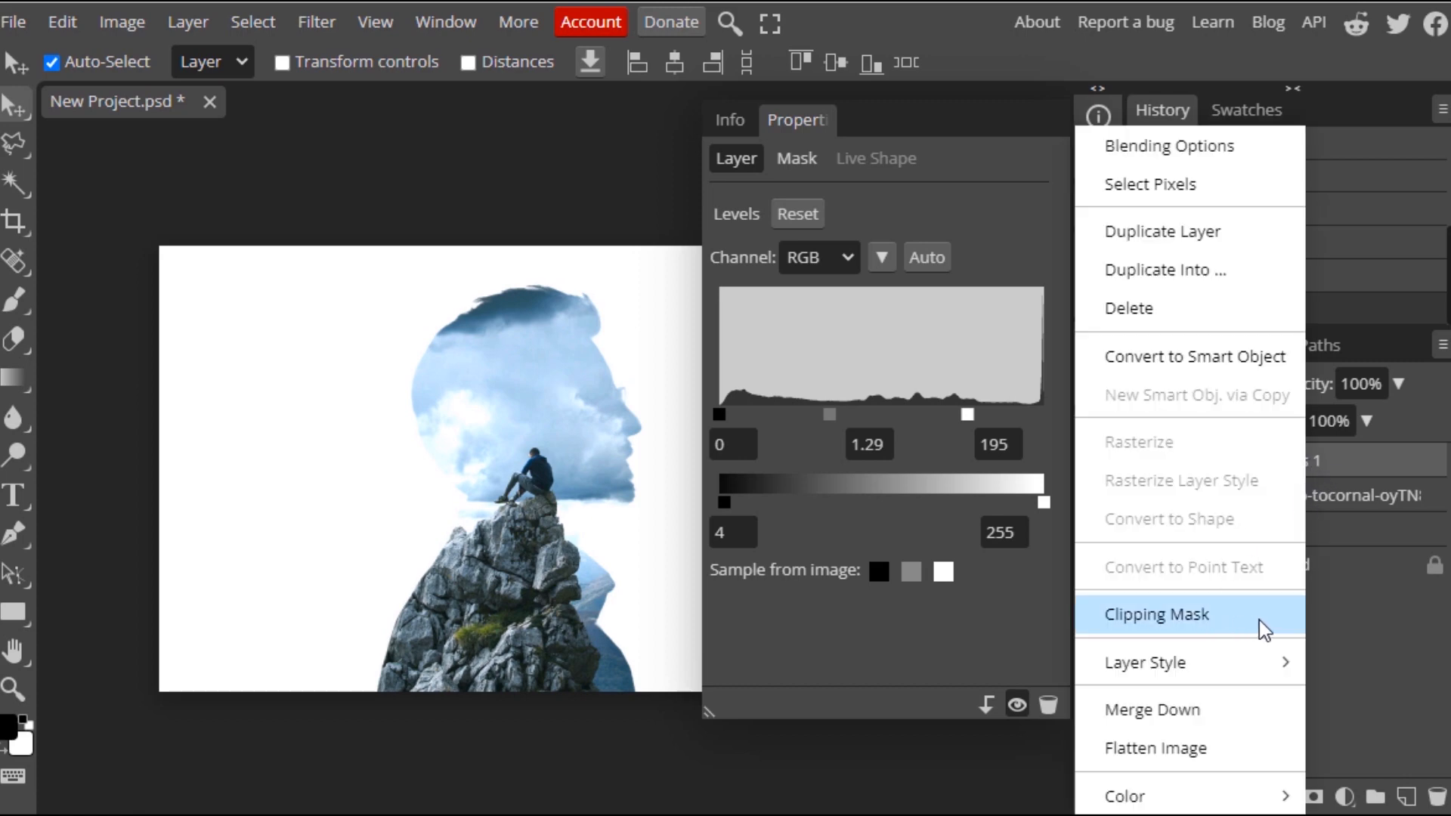
{"action": "left_click", "coordinate": [1155, 613]}
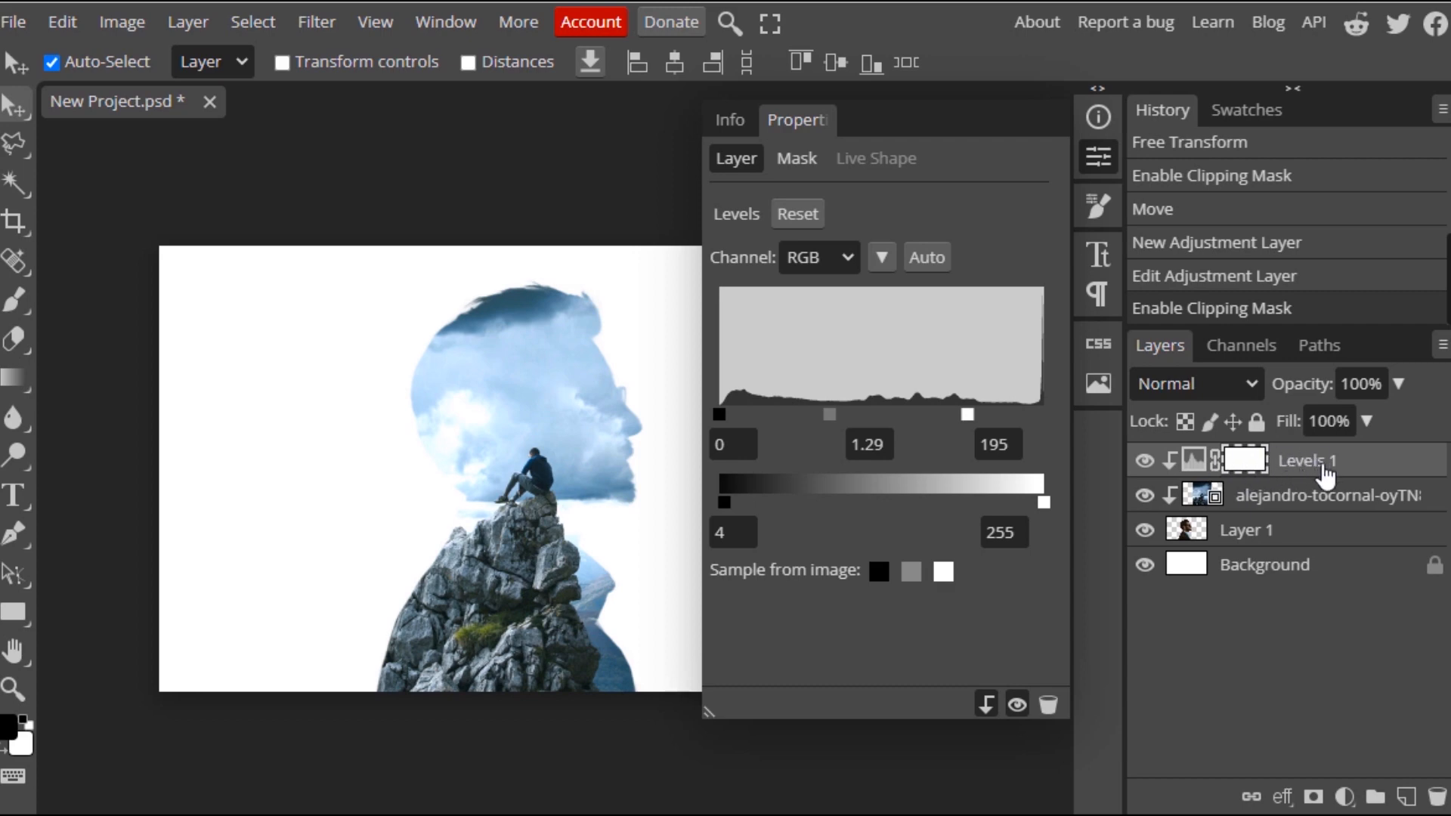
{"action": "mouse_move", "coordinate": [20, 370]}
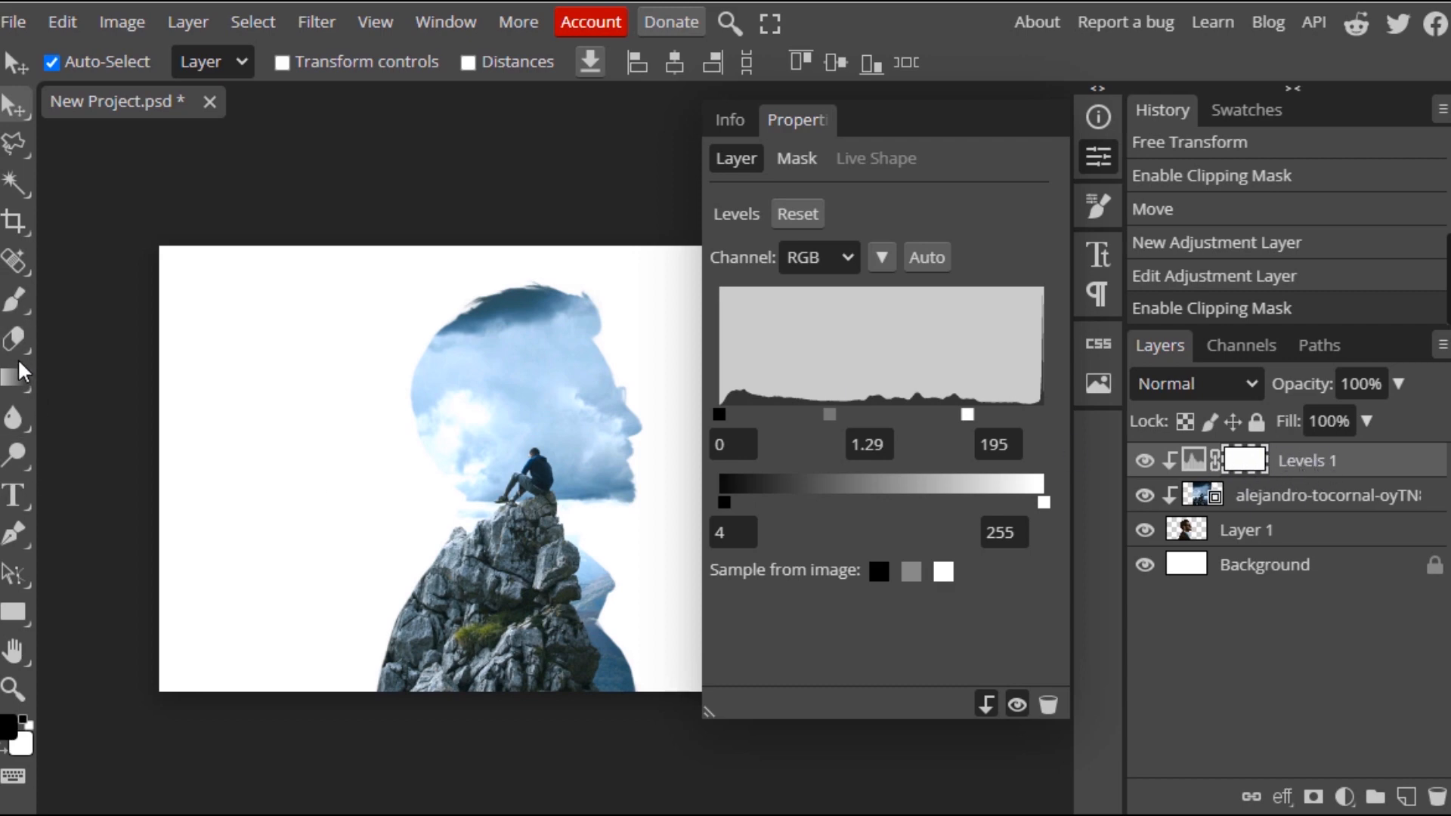
{"action": "left_click", "coordinate": [16, 376]}
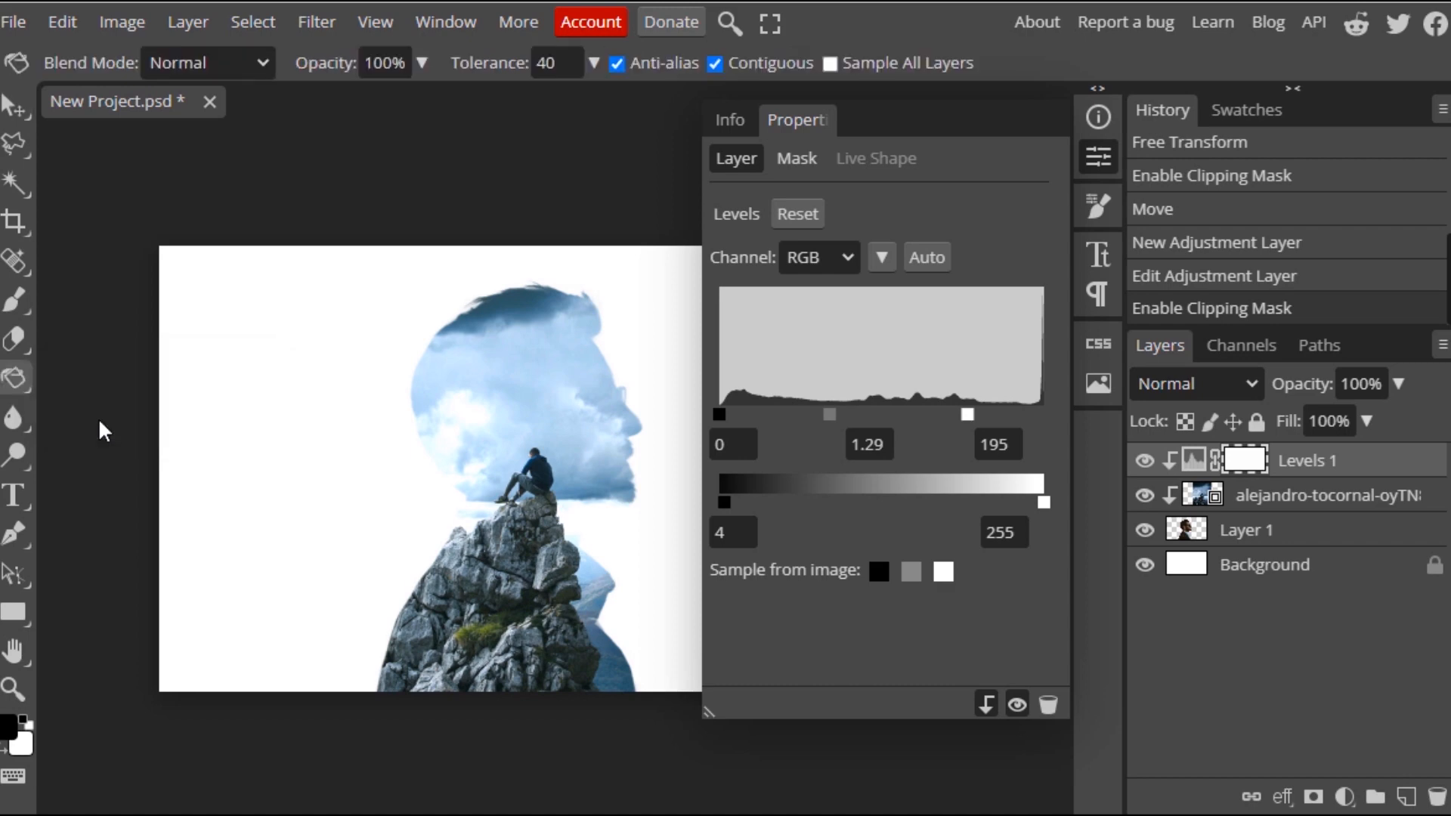
{"action": "mouse_move", "coordinate": [9, 748]}
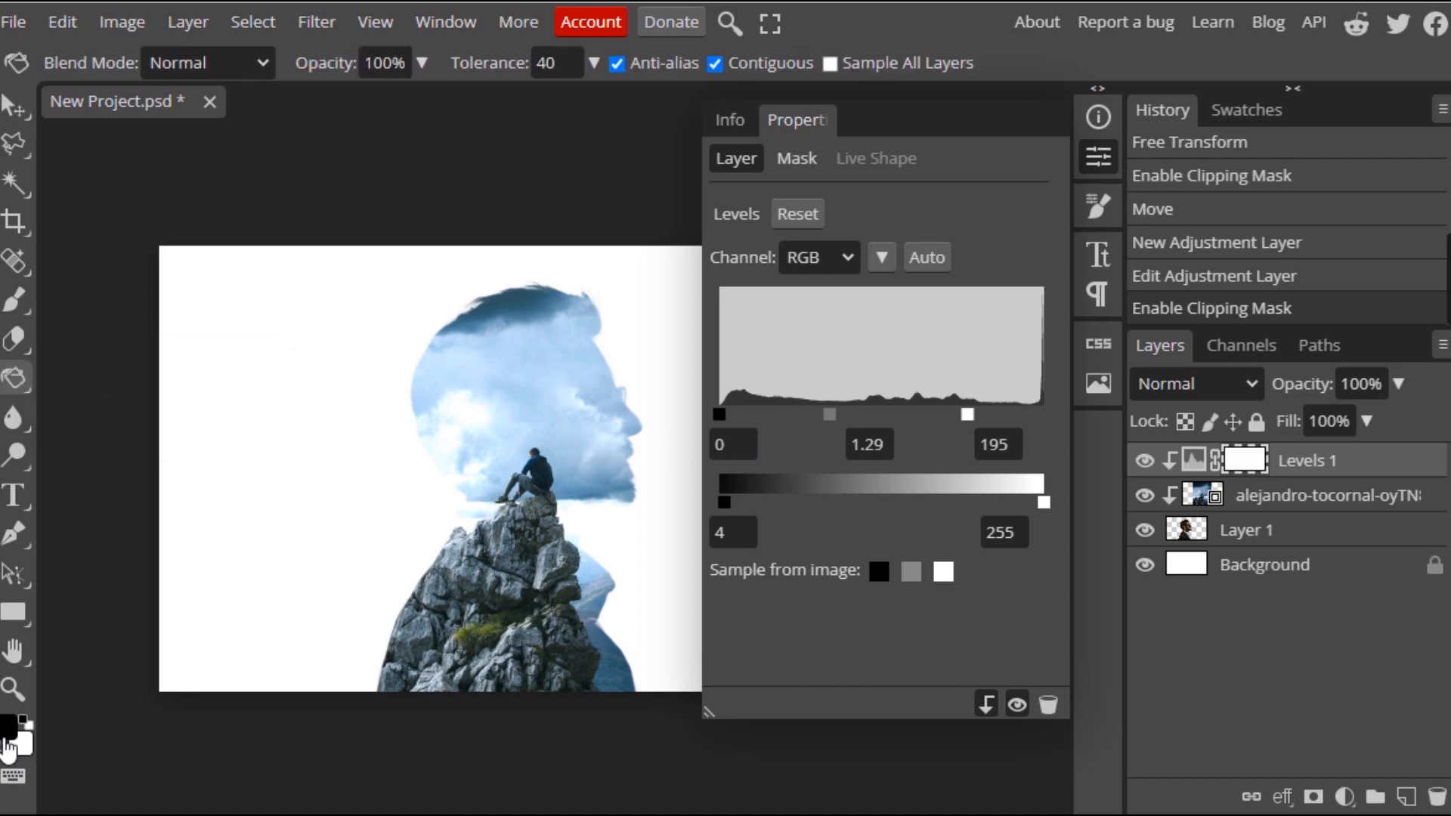
{"action": "mouse_move", "coordinate": [543, 490]}
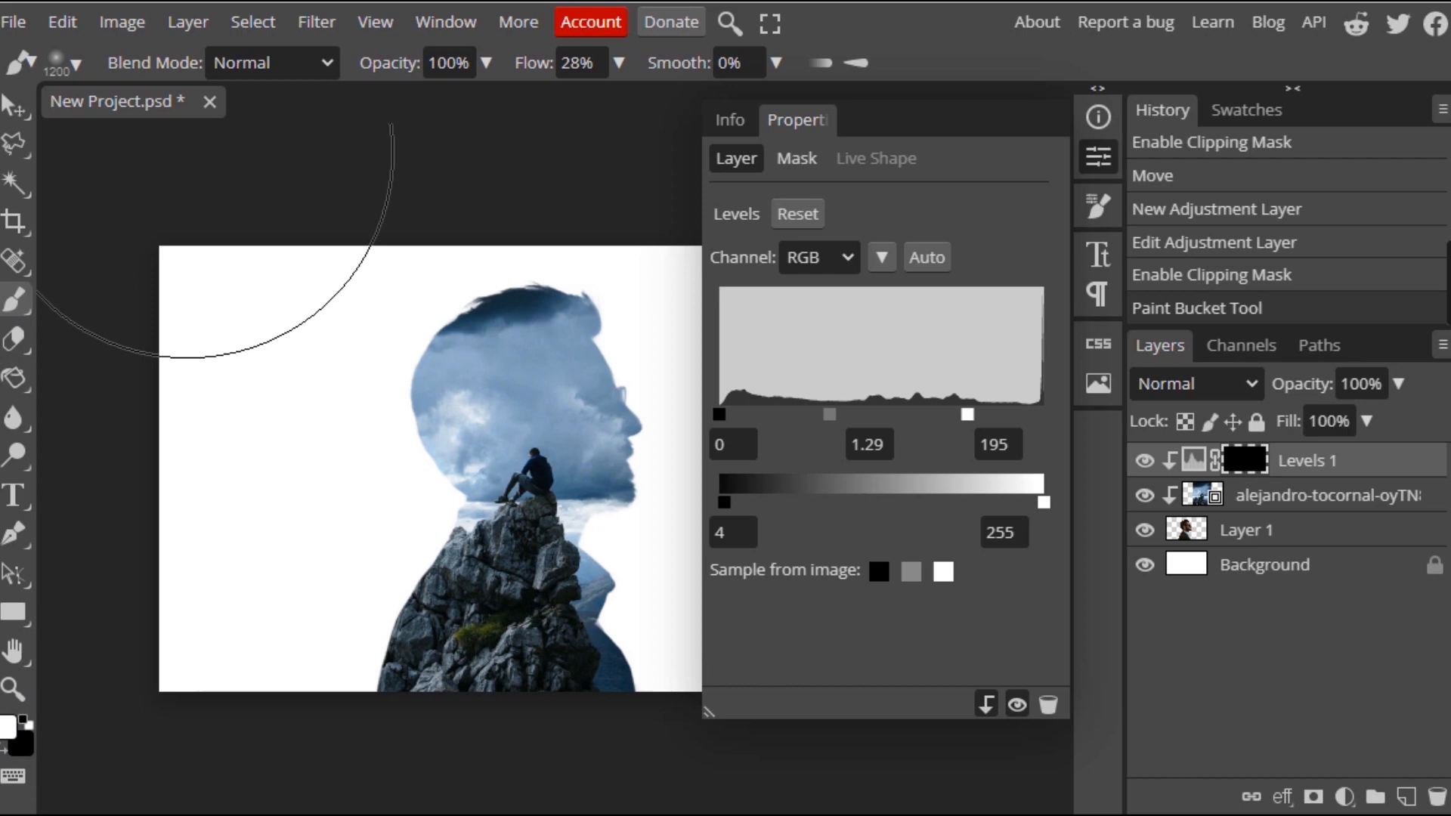
Set the brush size to about 520 px in the brush picker
{"action": "left_click", "coordinate": [74, 63]}
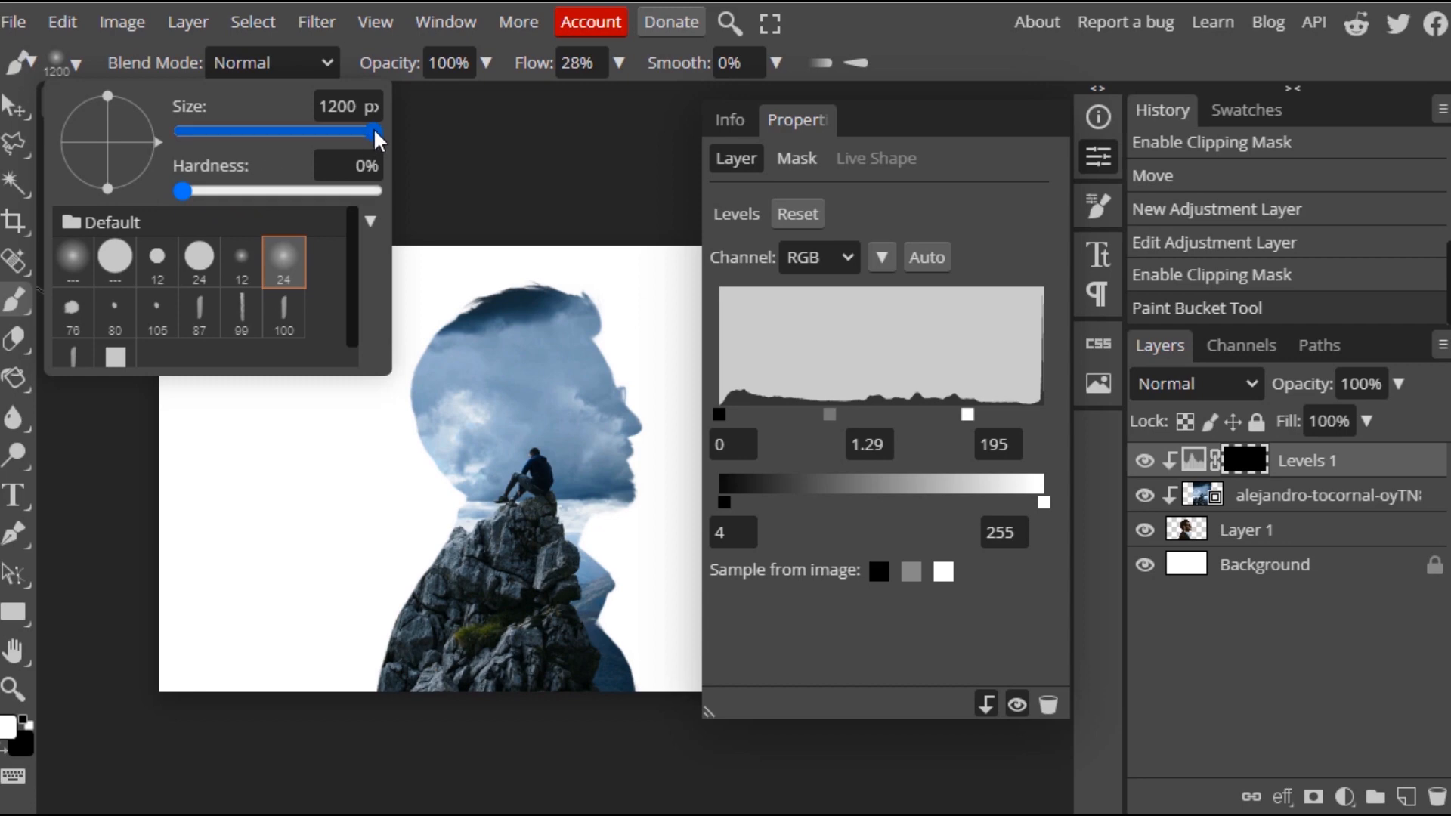
{"action": "left_click_drag", "start_coordinate": [376, 132], "coordinate": [233, 132]}
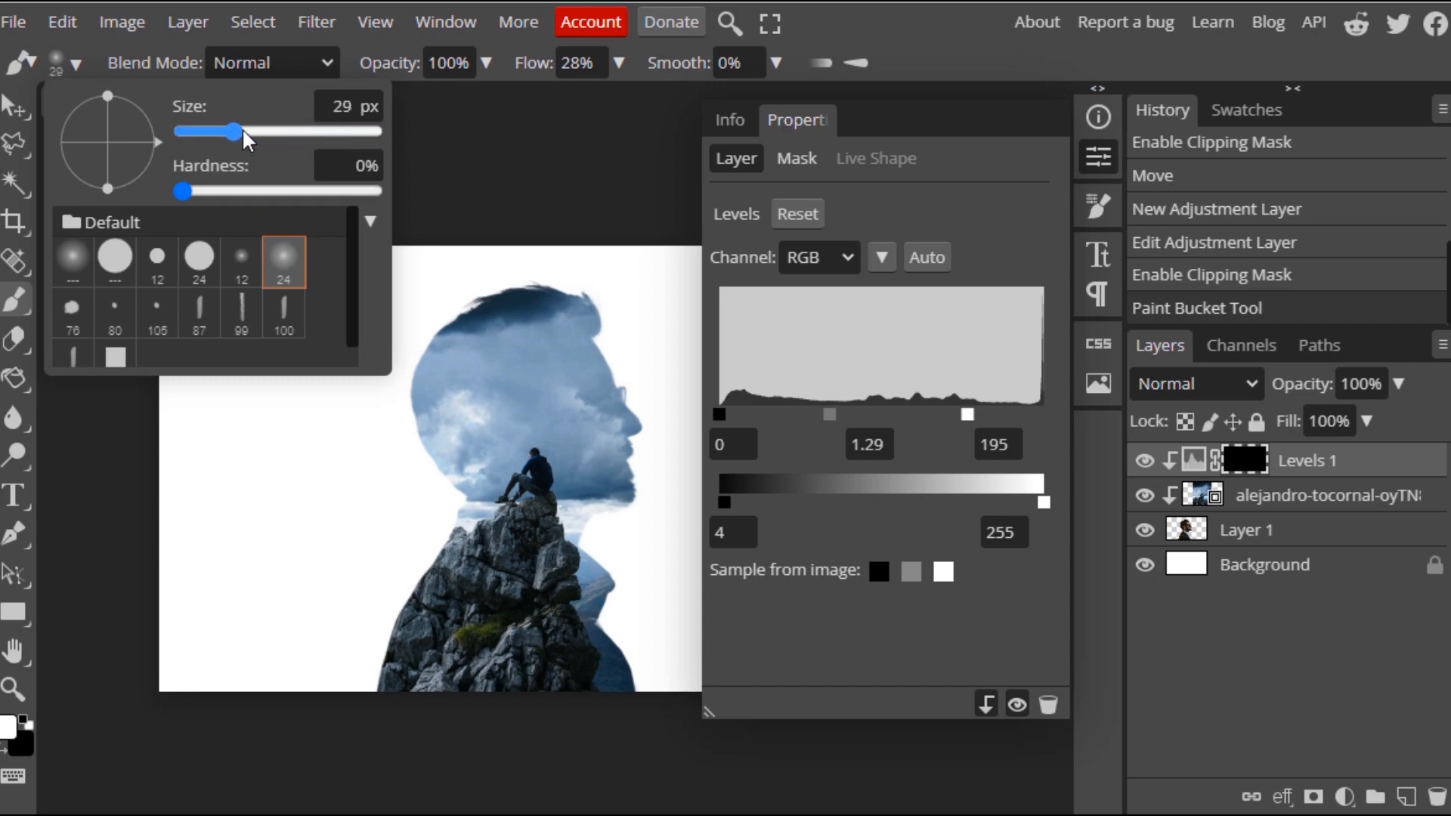
{"action": "left_click_drag", "start_coordinate": [233, 131], "coordinate": [319, 132]}
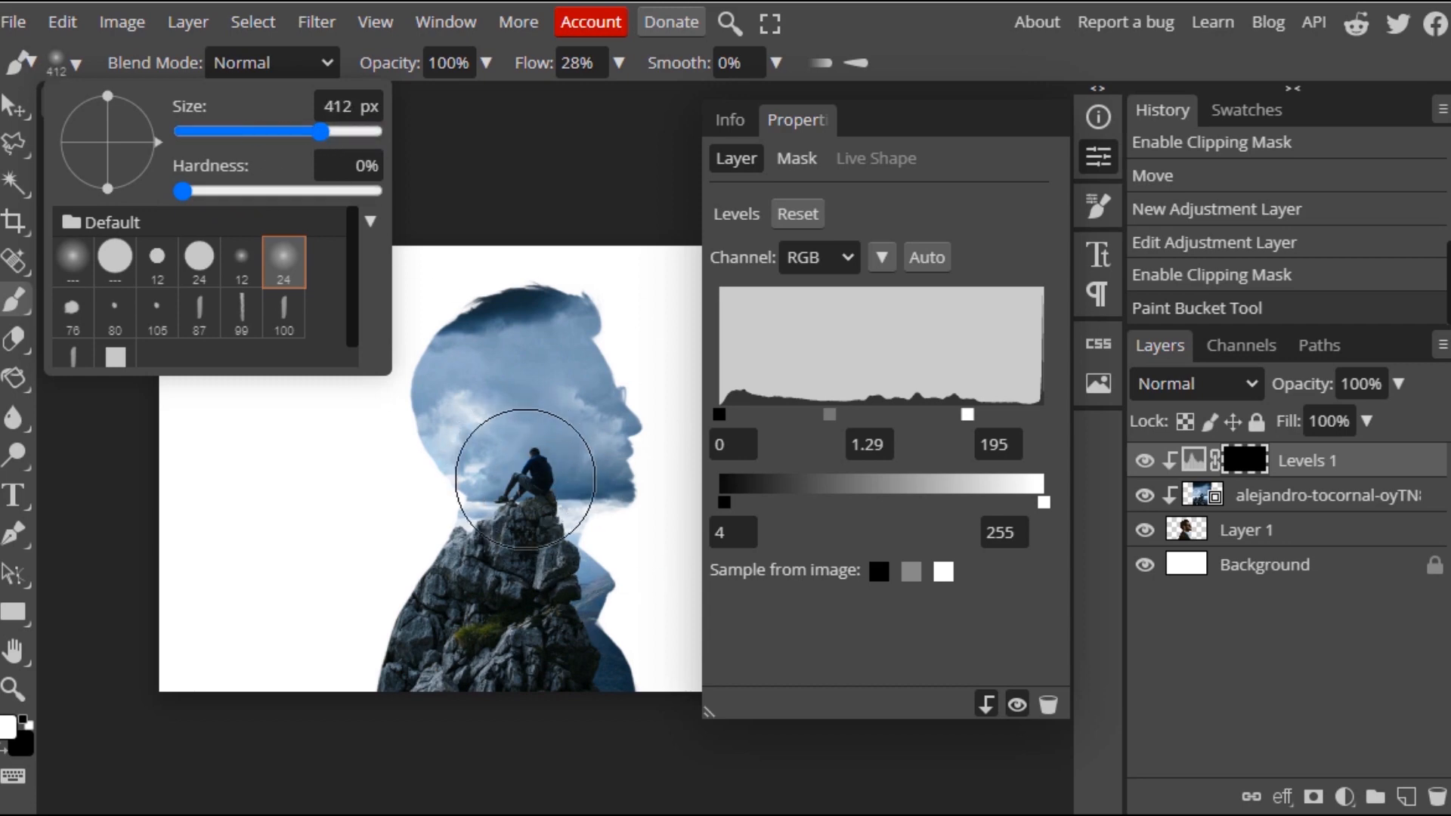
{"action": "left_click_drag", "start_coordinate": [322, 132], "coordinate": [338, 132]}
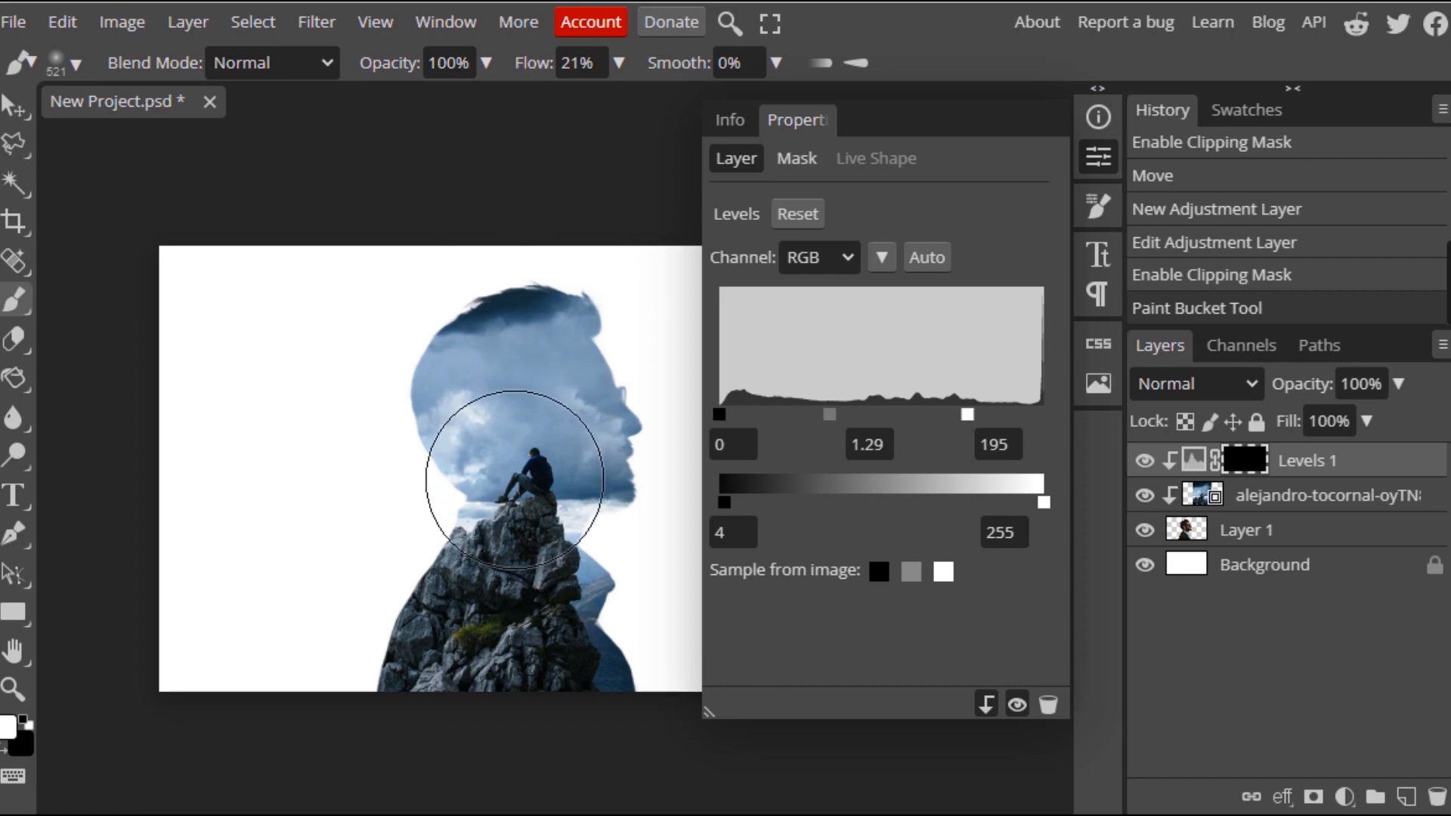
{"action": "mouse_move", "coordinate": [526, 490]}
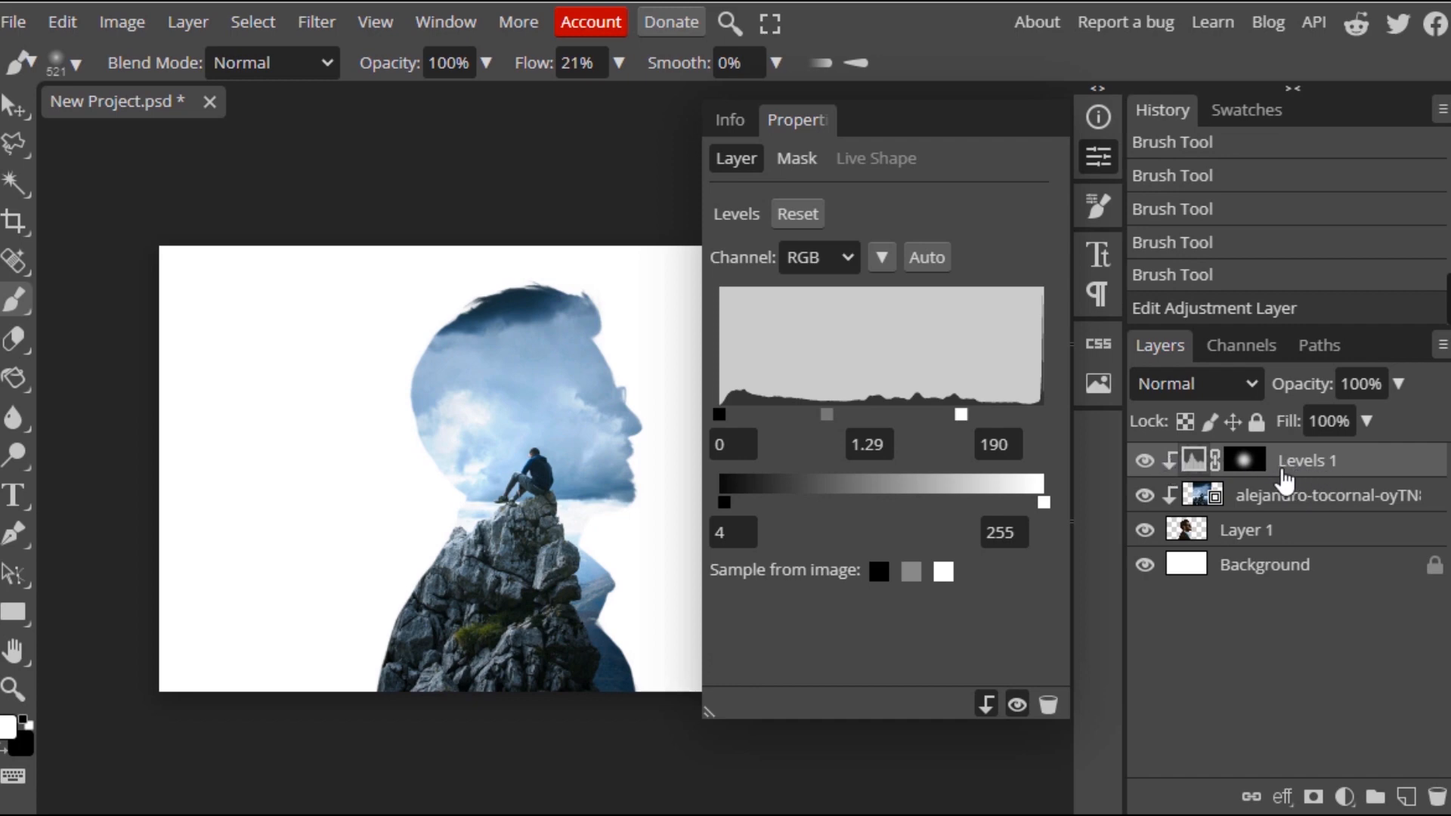
{"action": "mouse_move", "coordinate": [1285, 509]}
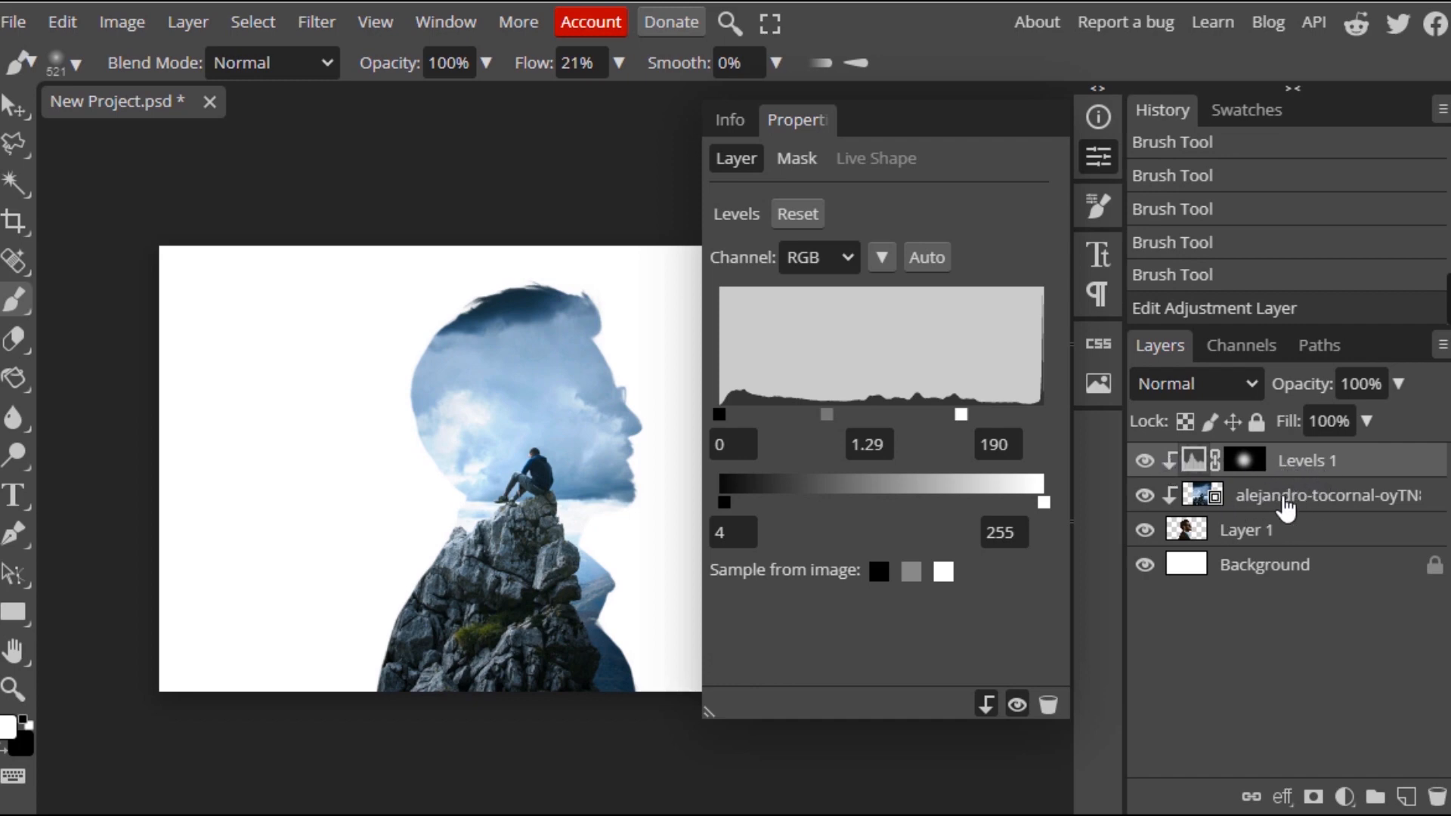
{"action": "mouse_move", "coordinate": [1328, 585]}
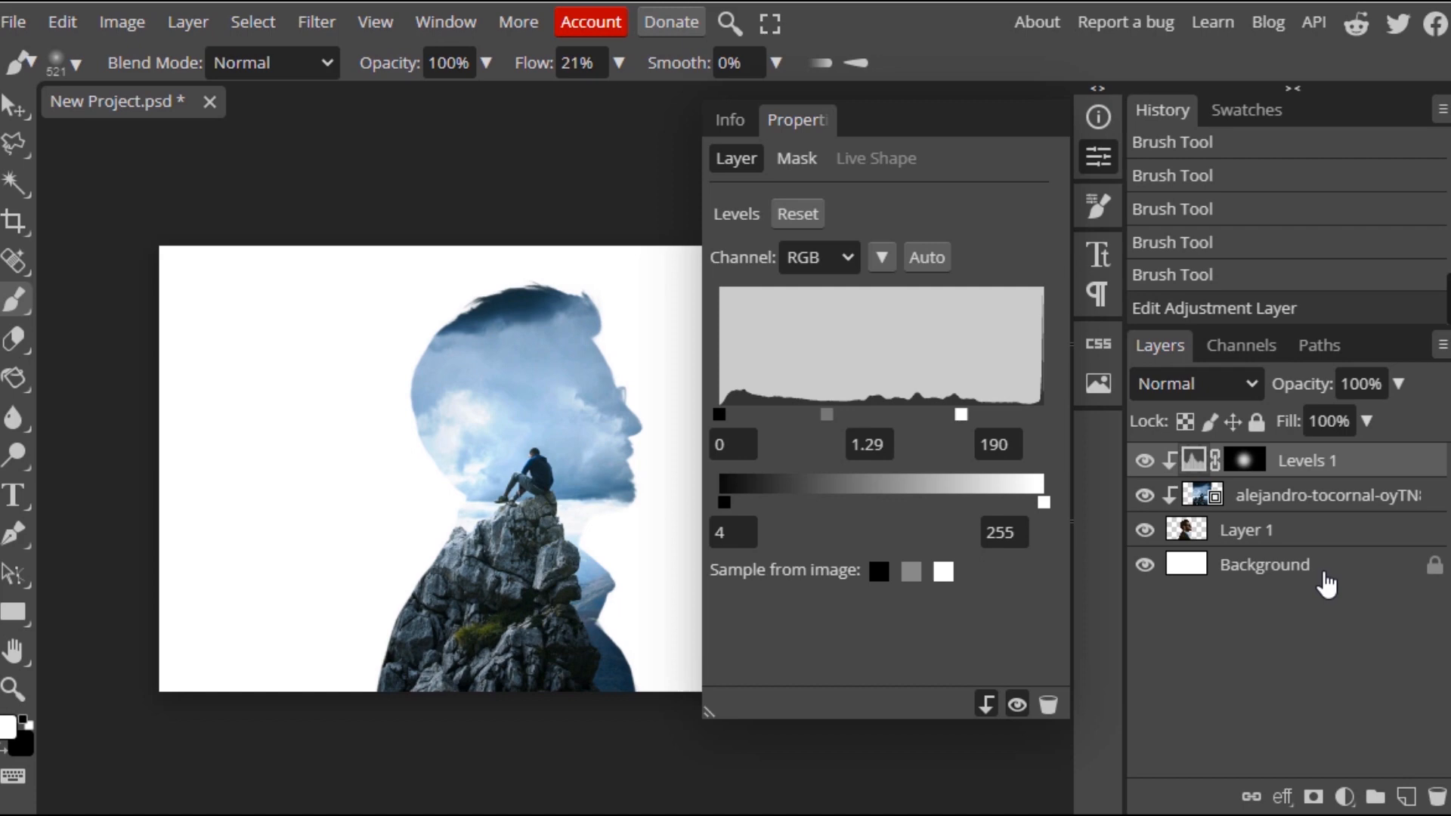
Add a second Levels adjustment and clip it to the mountain scene
{"action": "left_click", "coordinate": [1344, 796]}
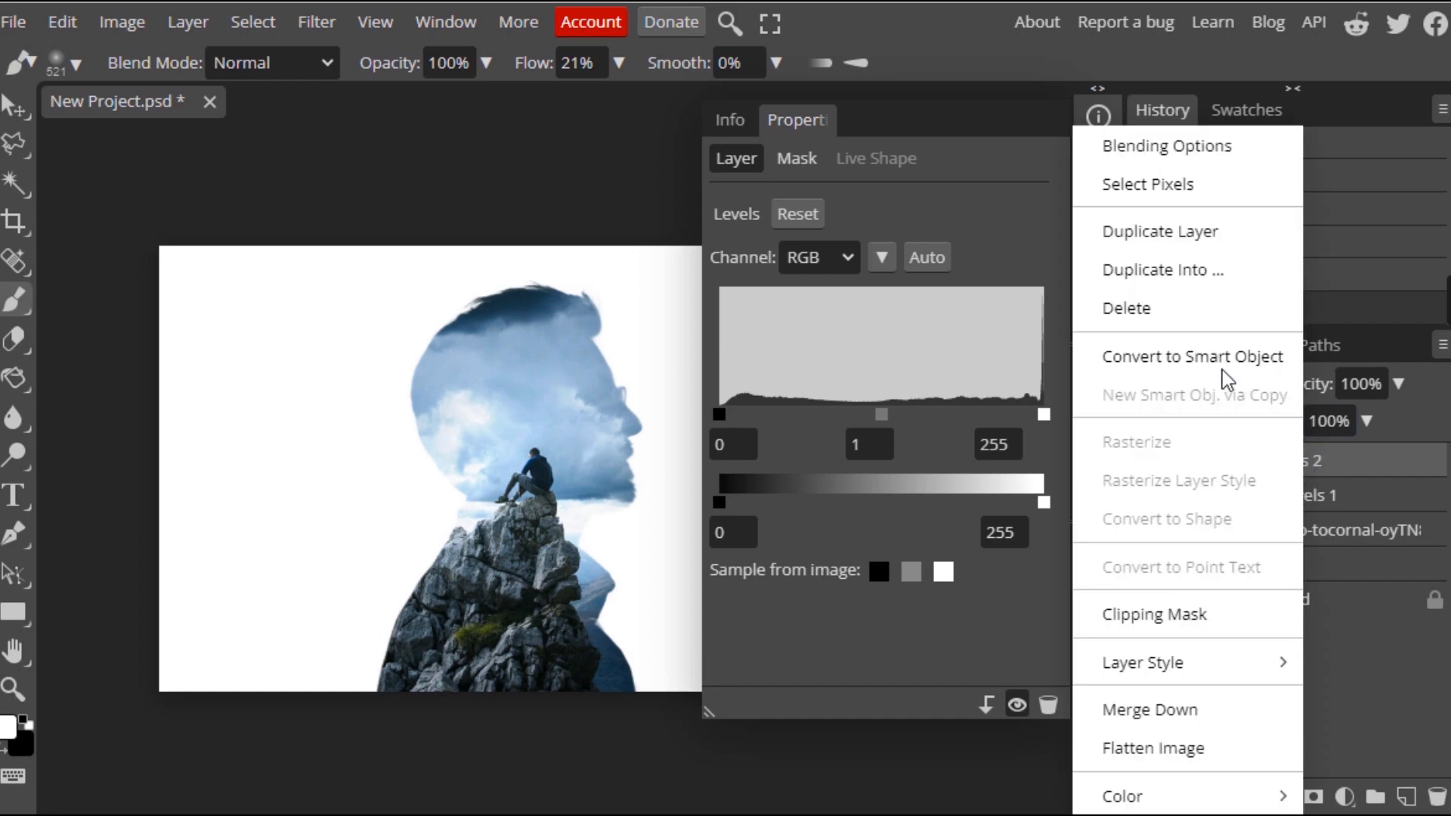
{"action": "mouse_move", "coordinate": [1184, 614]}
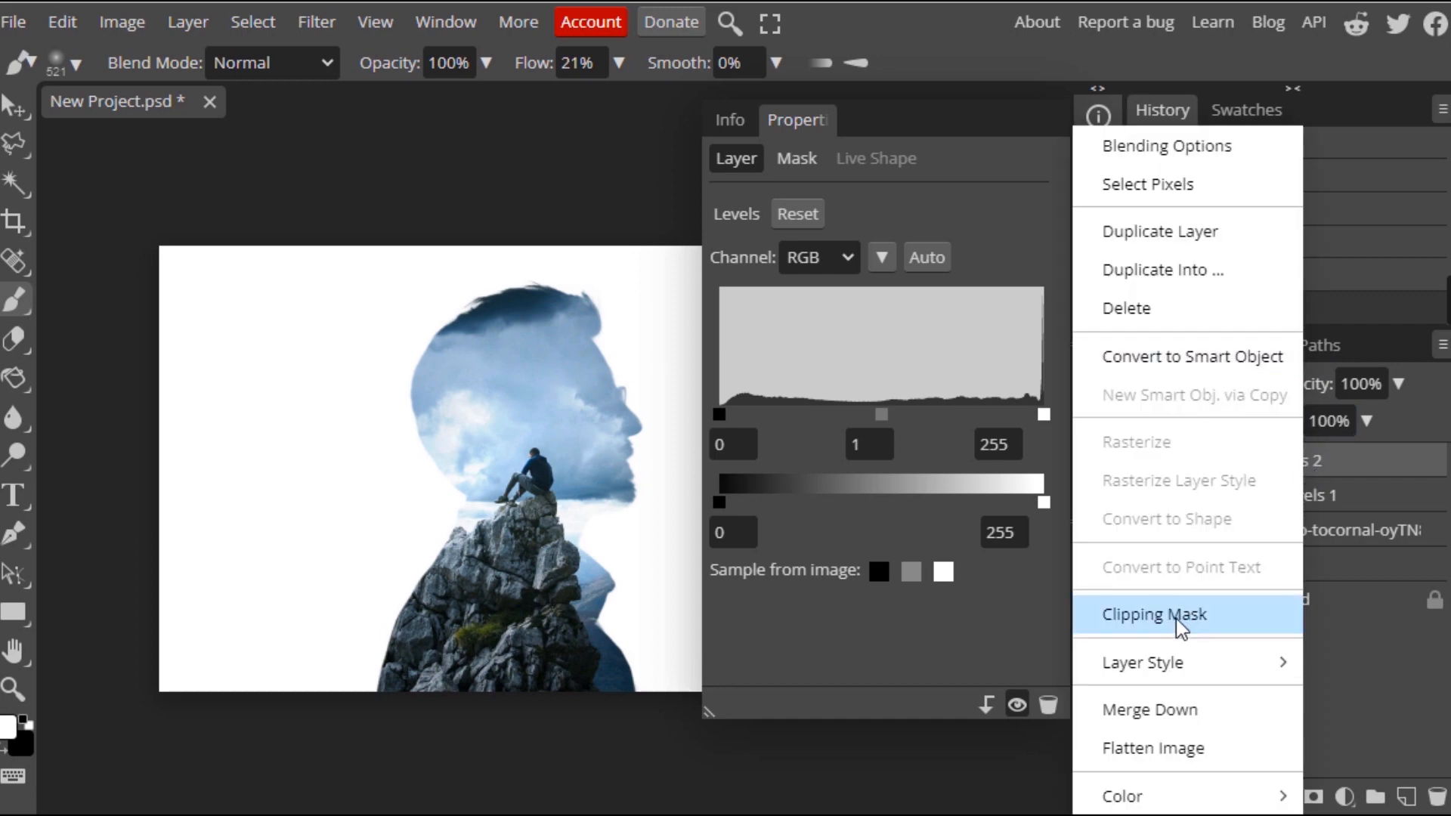
{"action": "left_click", "coordinate": [1154, 613]}
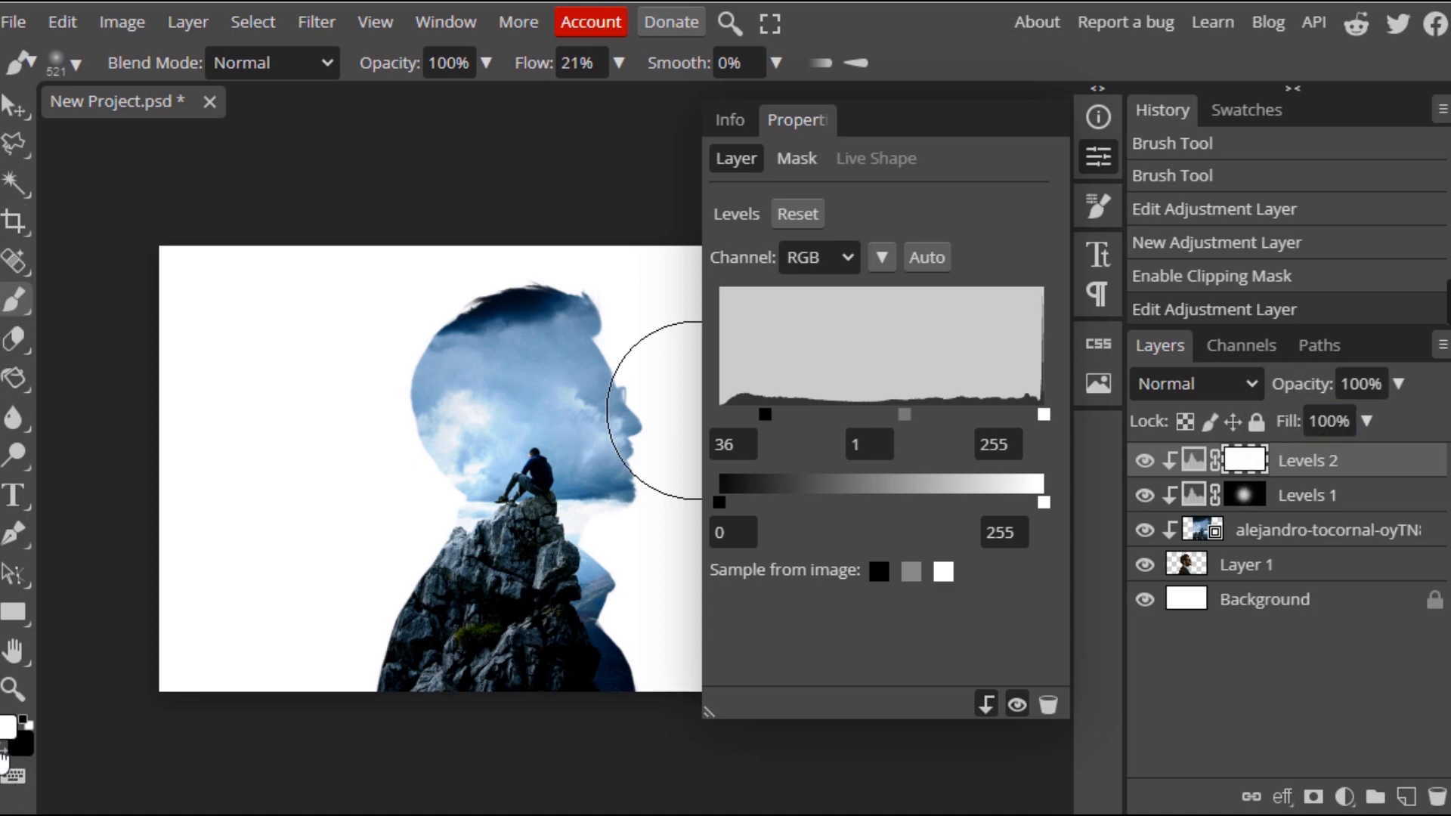
{"action": "mouse_move", "coordinate": [519, 486]}
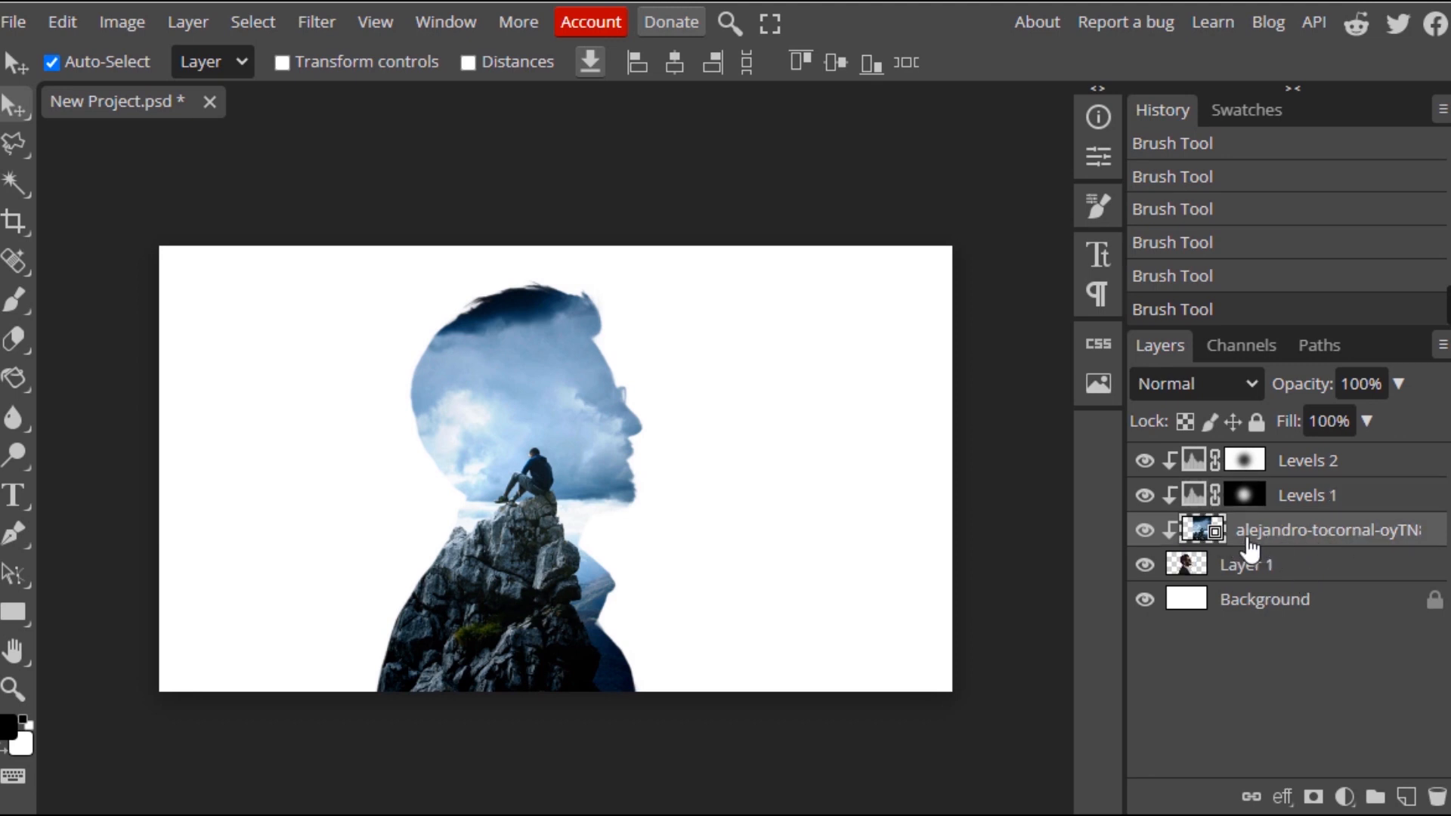
{"action": "mouse_move", "coordinate": [1305, 535]}
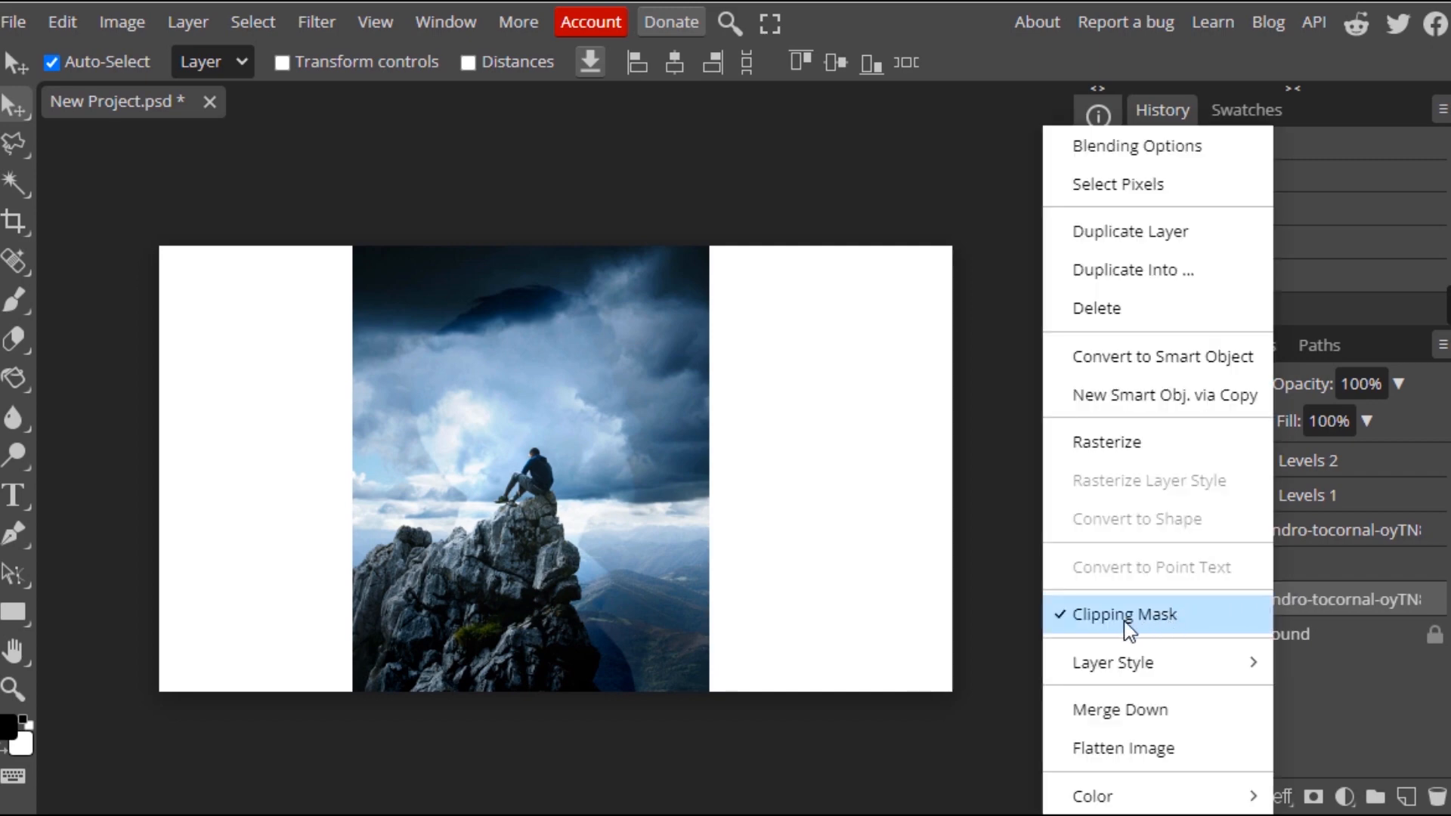
Release the mountain photo copy beneath Layer 1 from its clipping mask
{"action": "left_click", "coordinate": [1124, 613]}
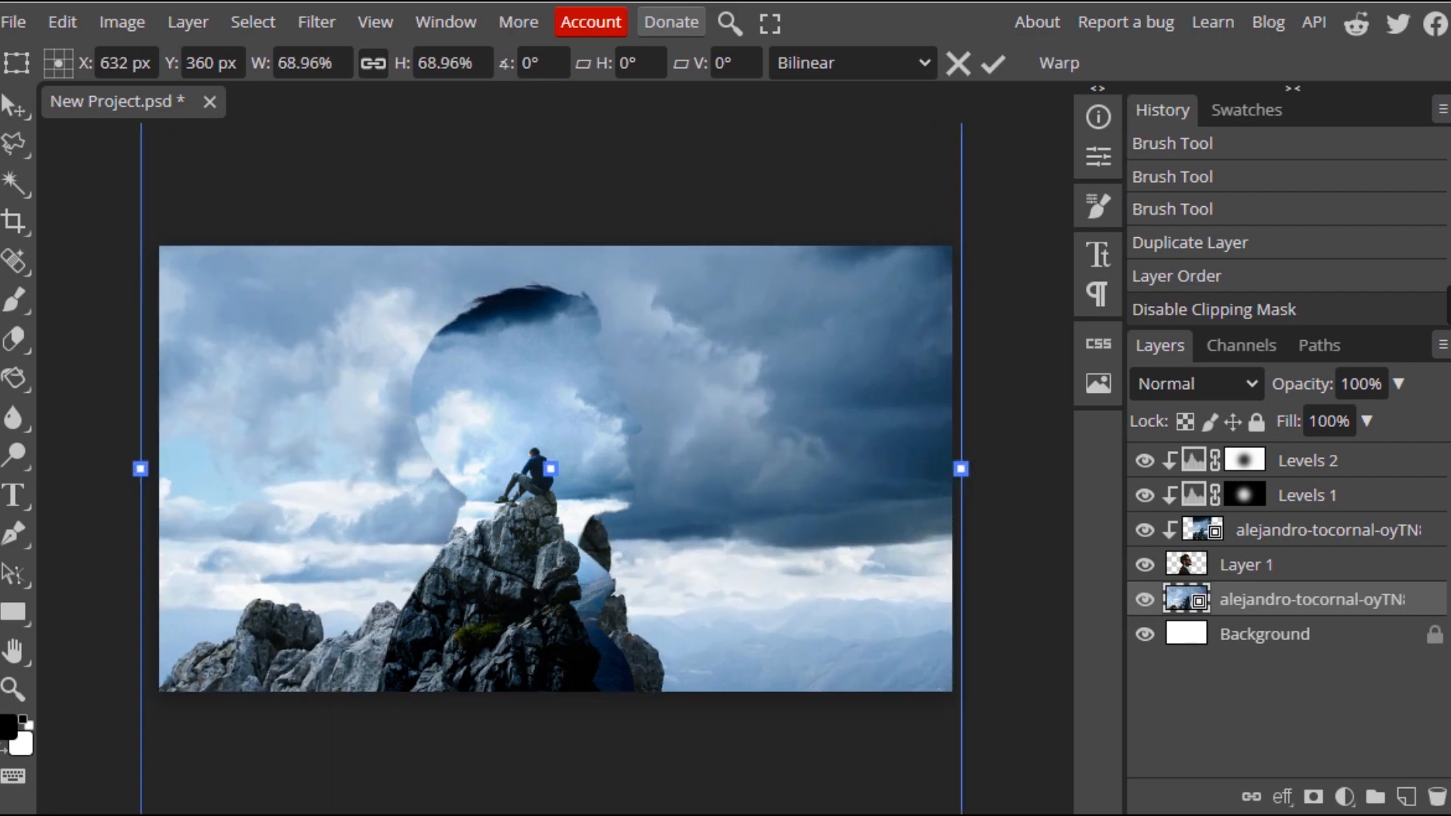
{"action": "left_click", "coordinate": [316, 21]}
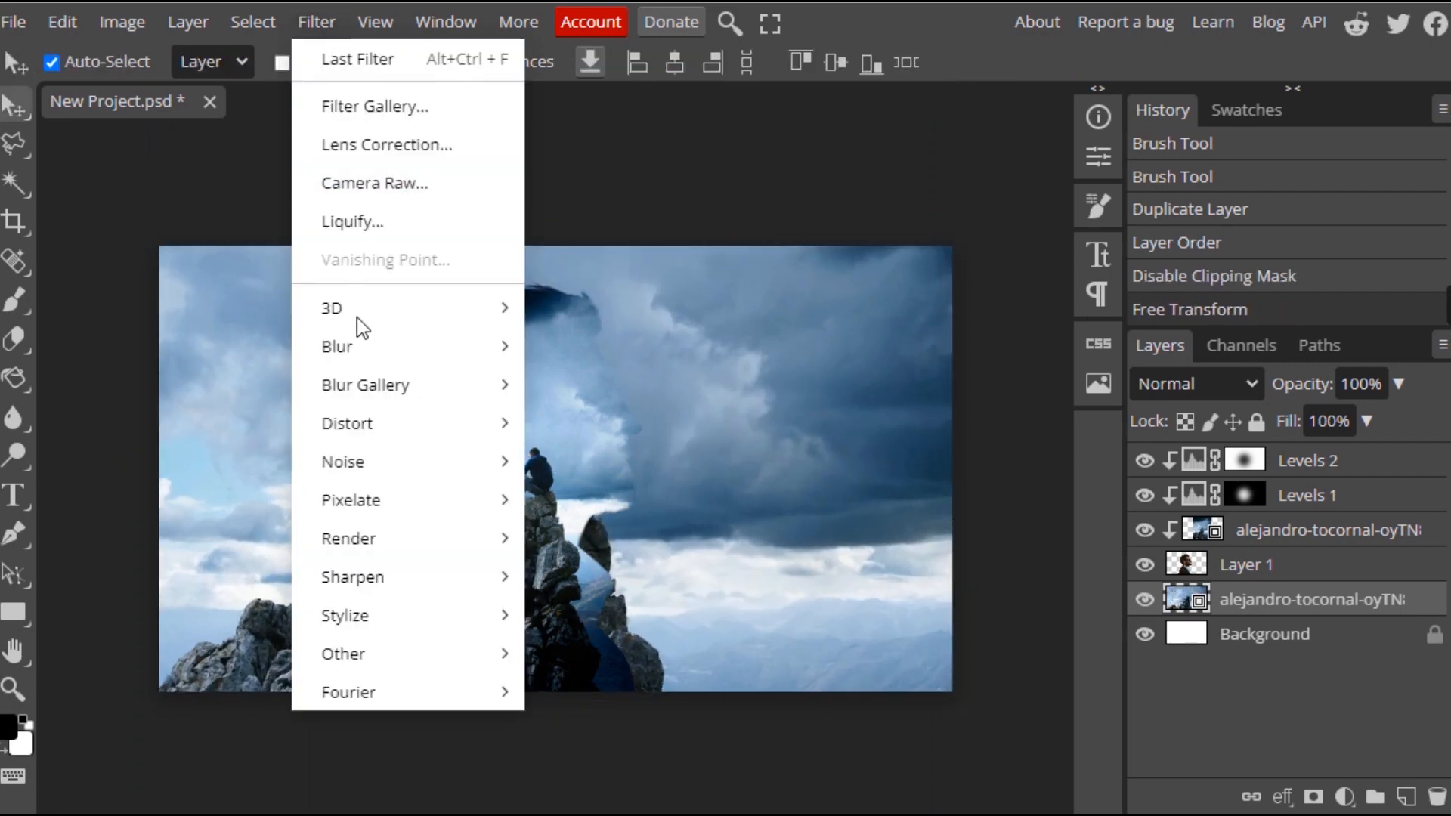
Apply a Gaussian Blur with a 130 px radius to the enlarged background scene copy
{"action": "left_click", "coordinate": [252, 22]}
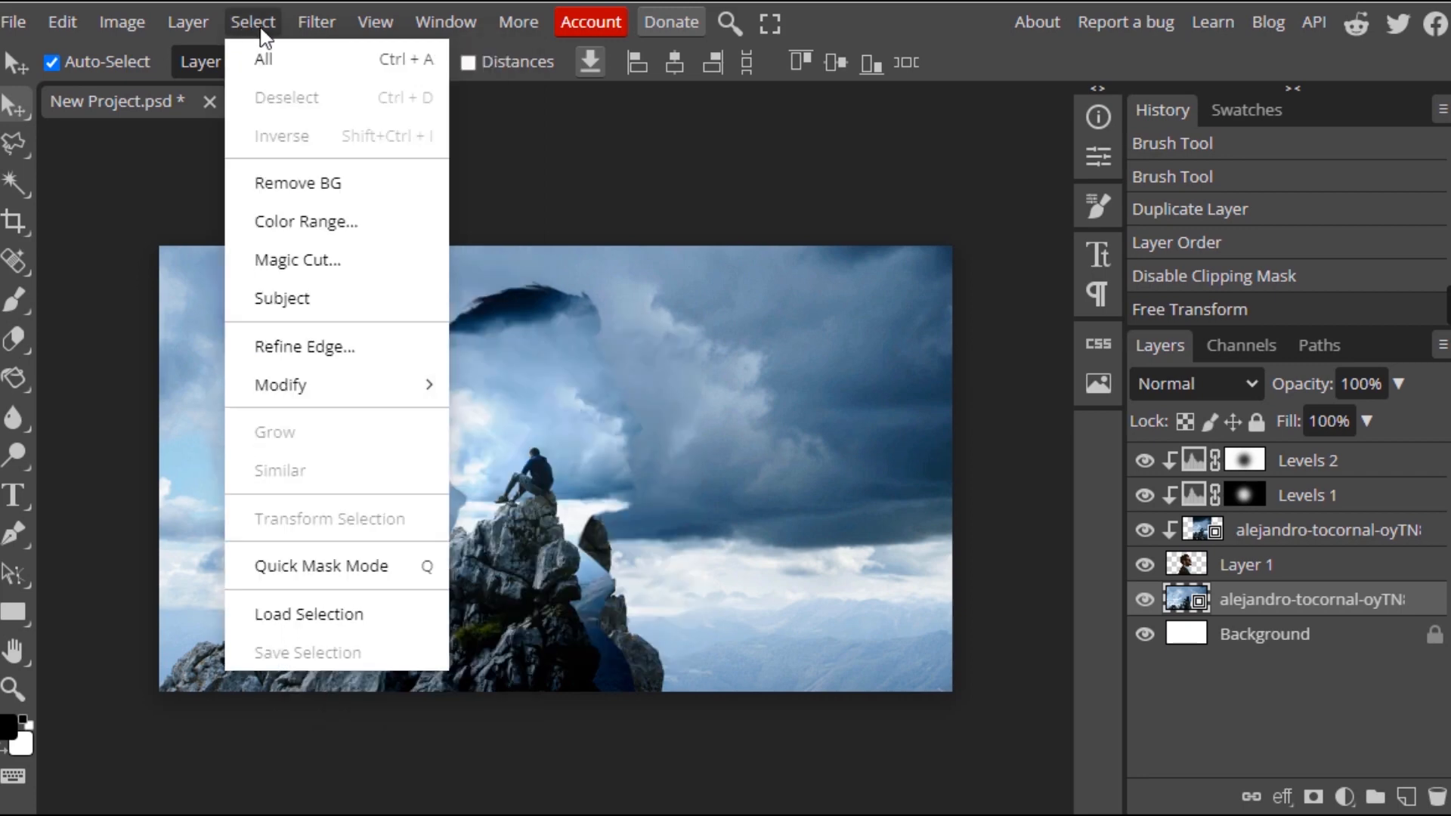
{"action": "left_click", "coordinate": [316, 21]}
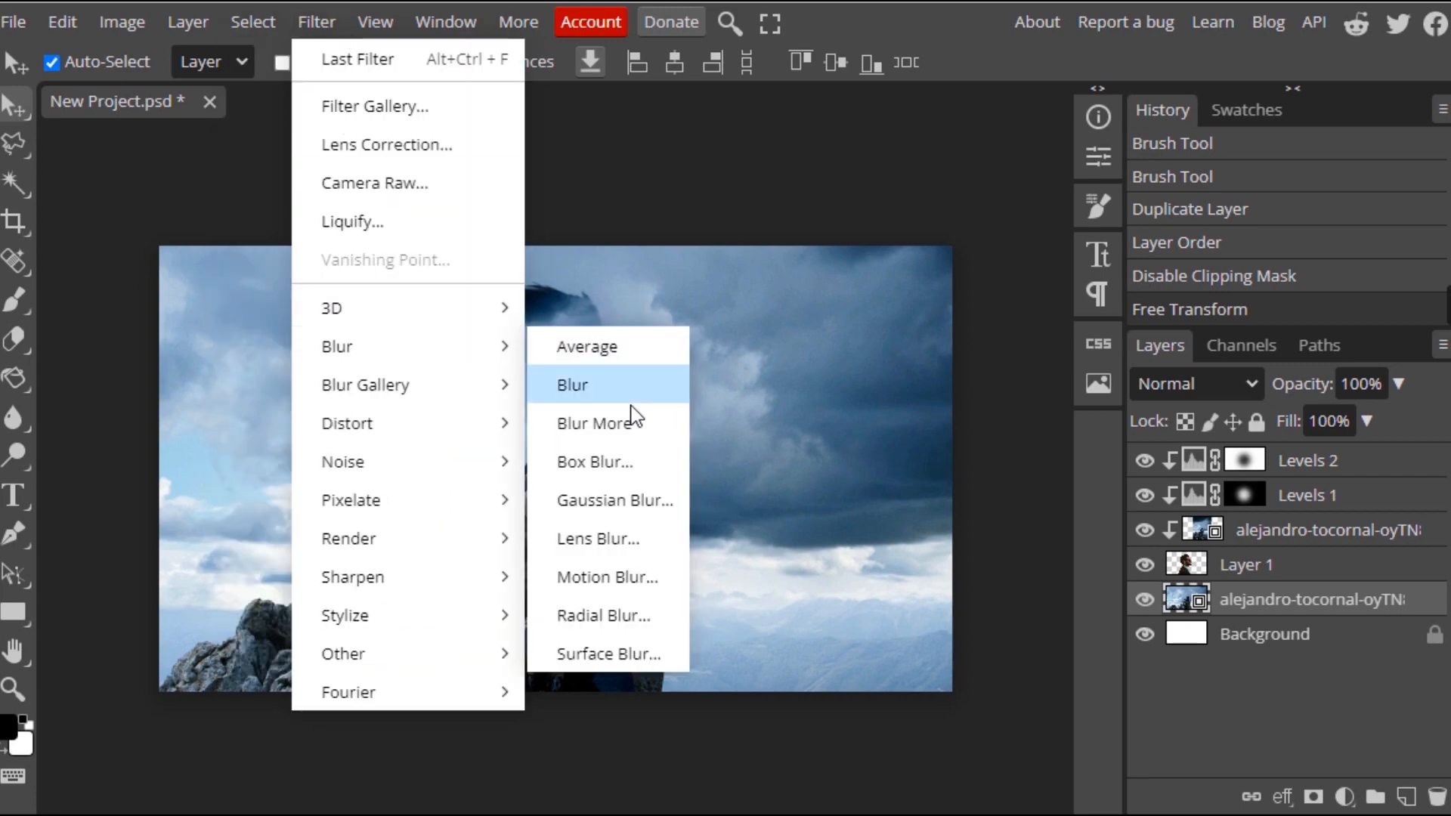
{"action": "left_click", "coordinate": [615, 499]}
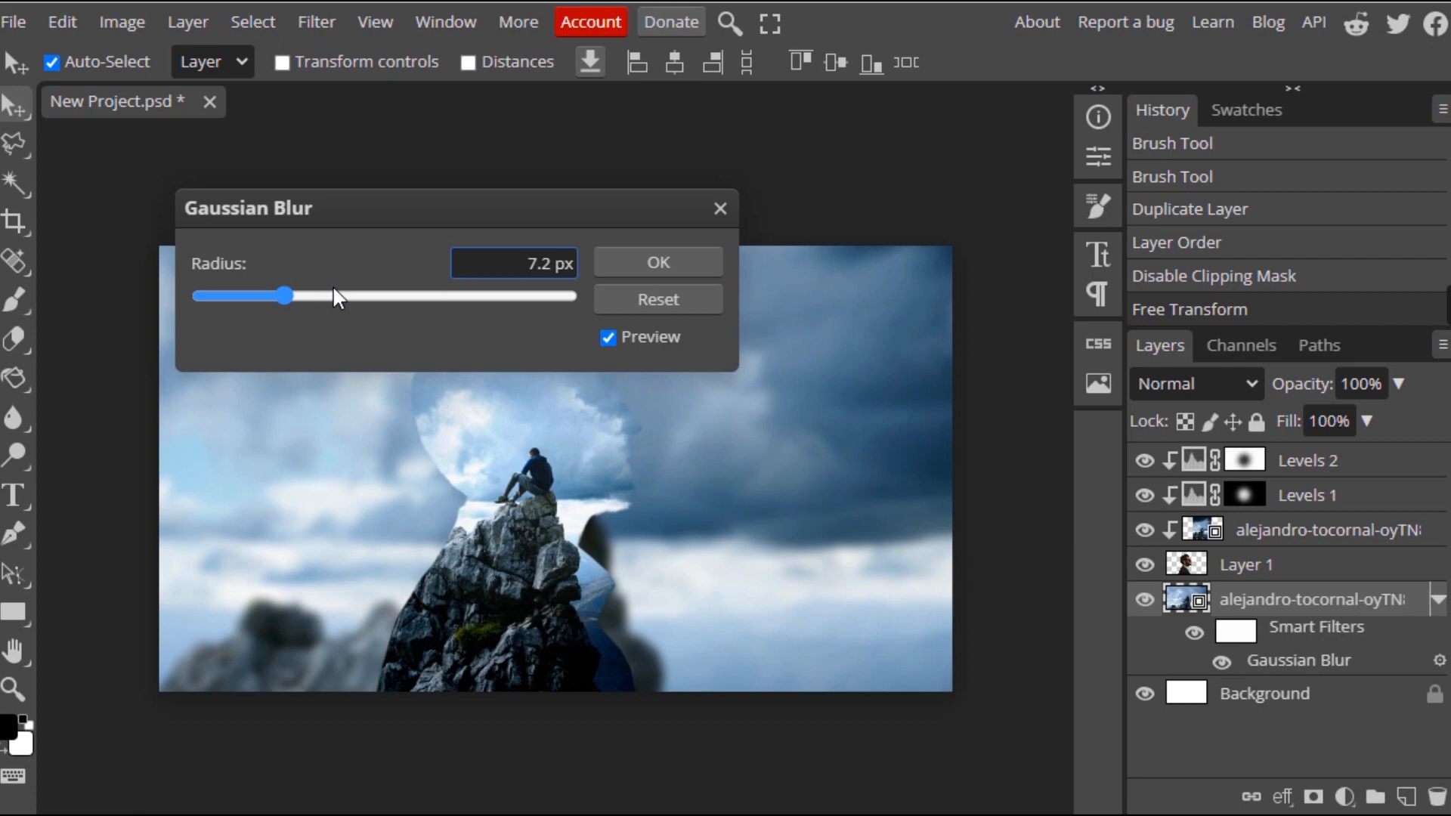
{"action": "left_click_drag", "start_coordinate": [282, 295], "coordinate": [450, 296]}
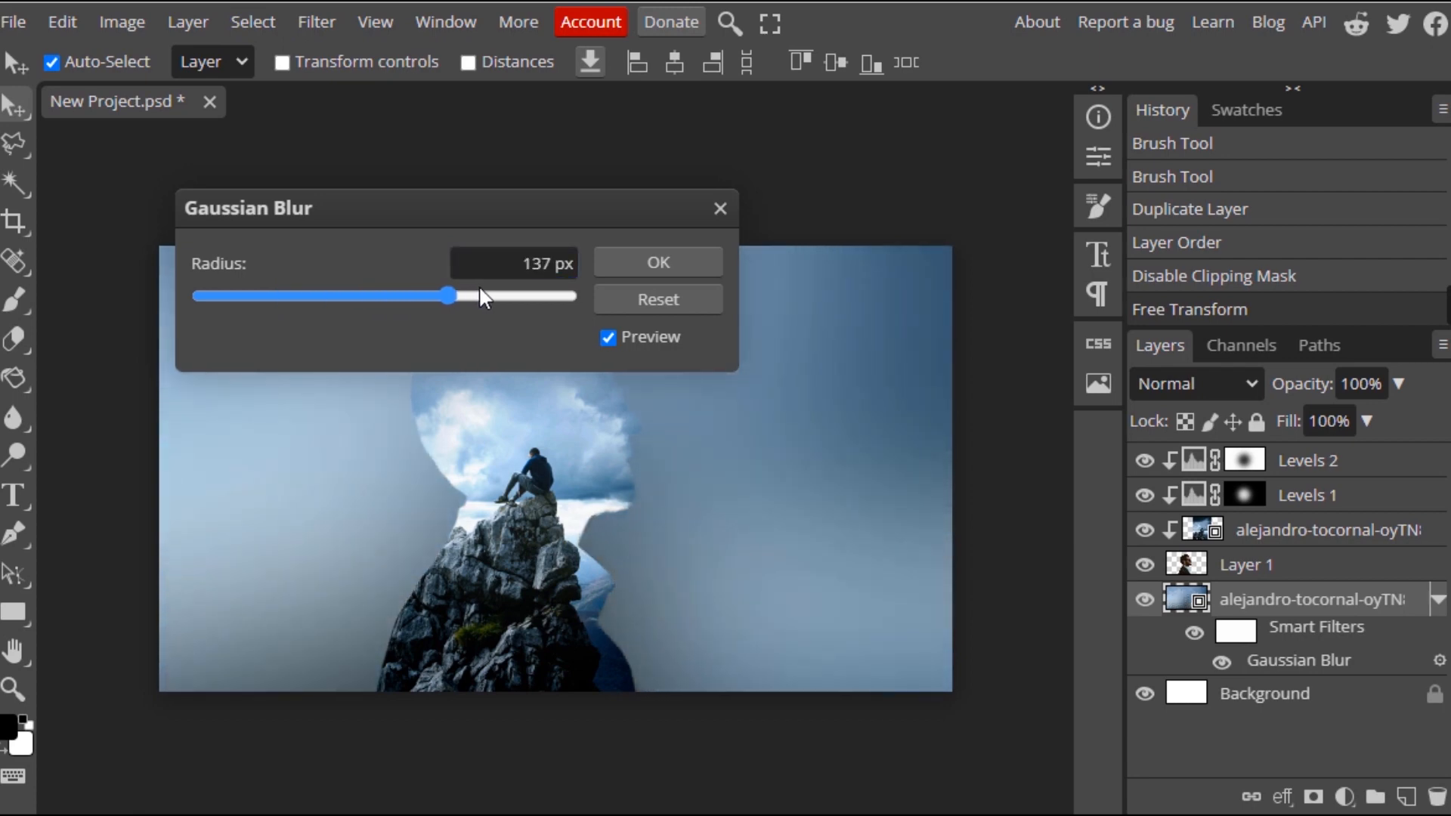
{"action": "left_click_drag", "start_coordinate": [451, 296], "coordinate": [442, 295]}
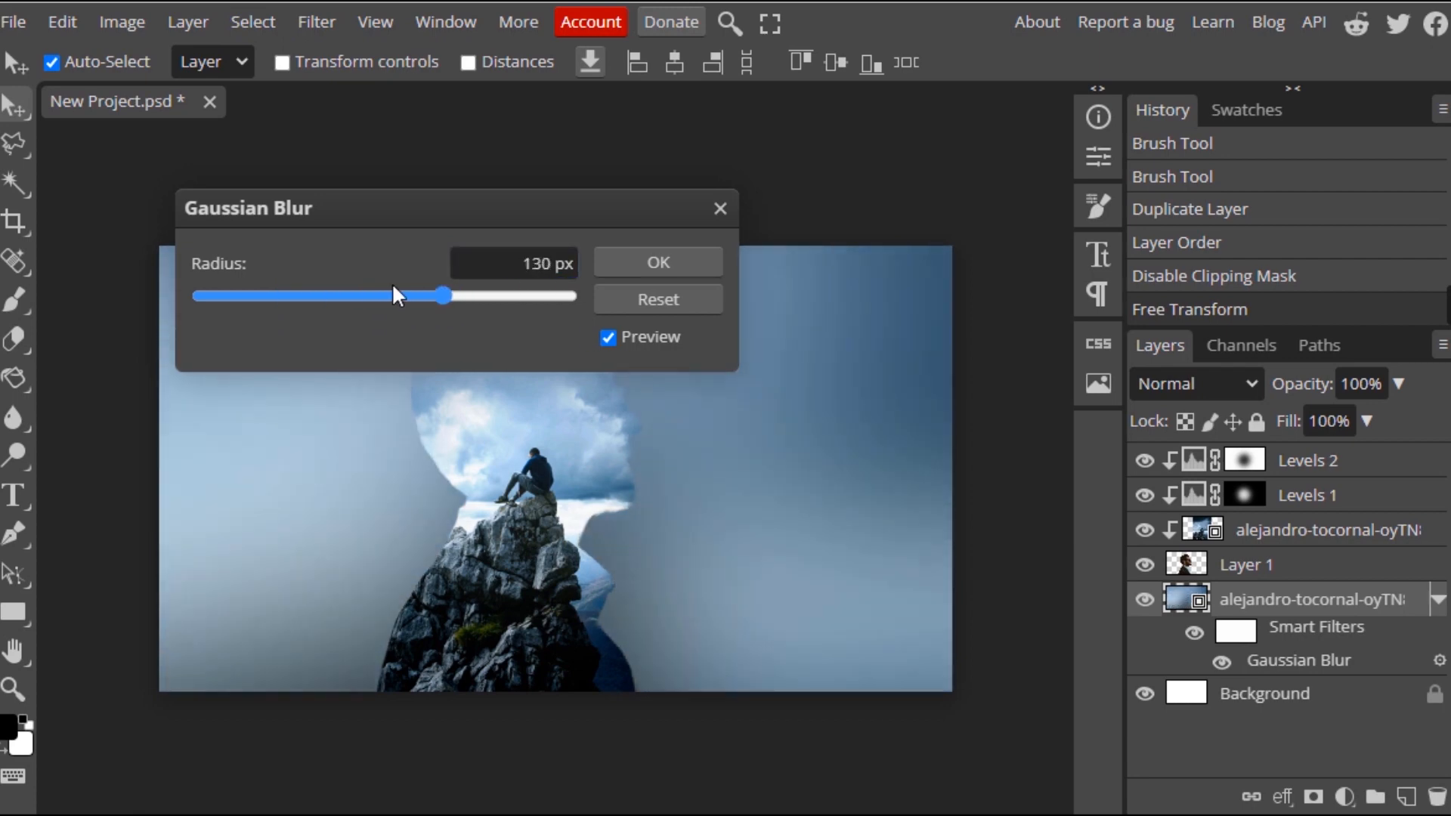
{"action": "left_click", "coordinate": [657, 262]}
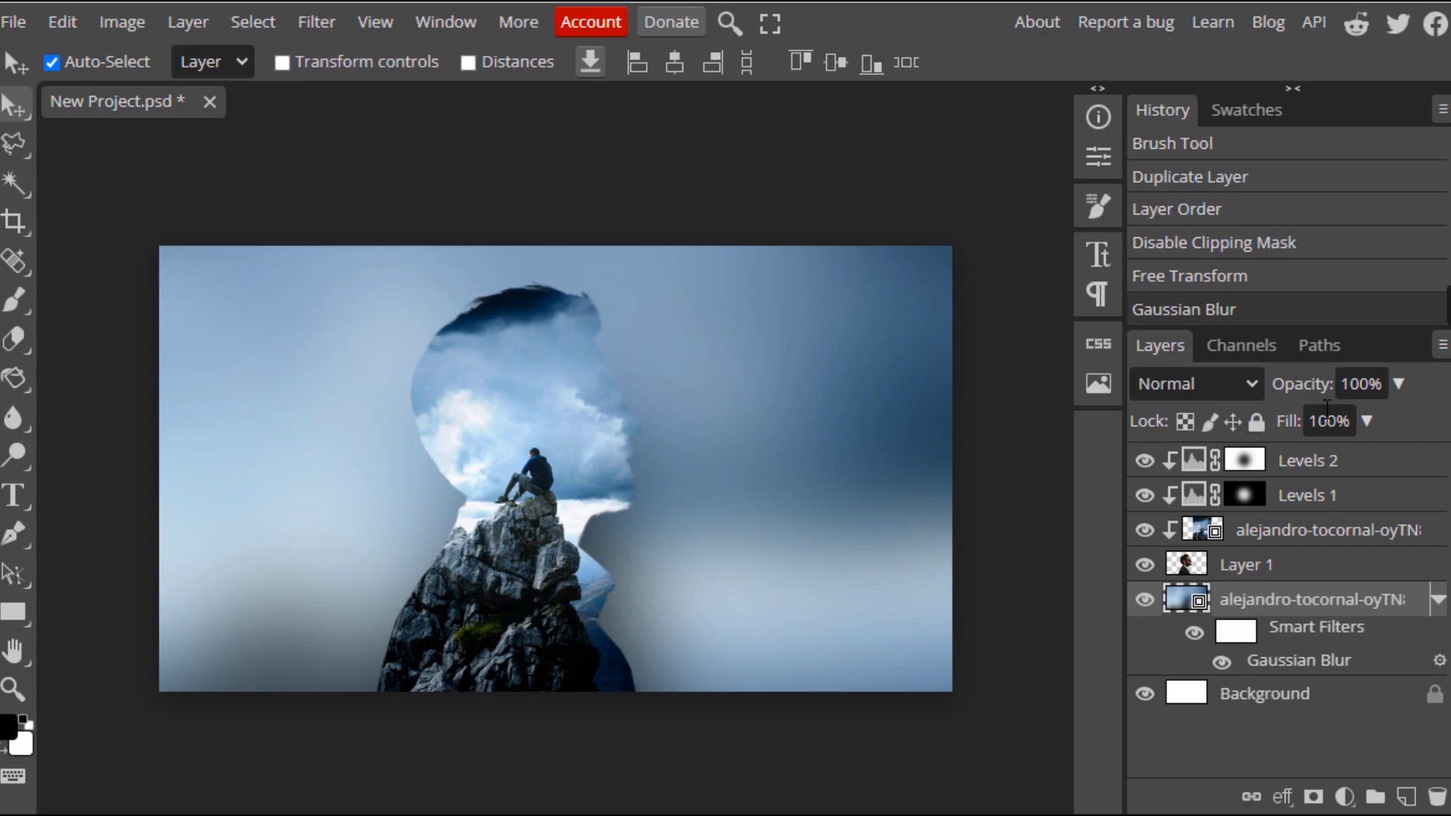
{"action": "mouse_move", "coordinate": [1318, 383]}
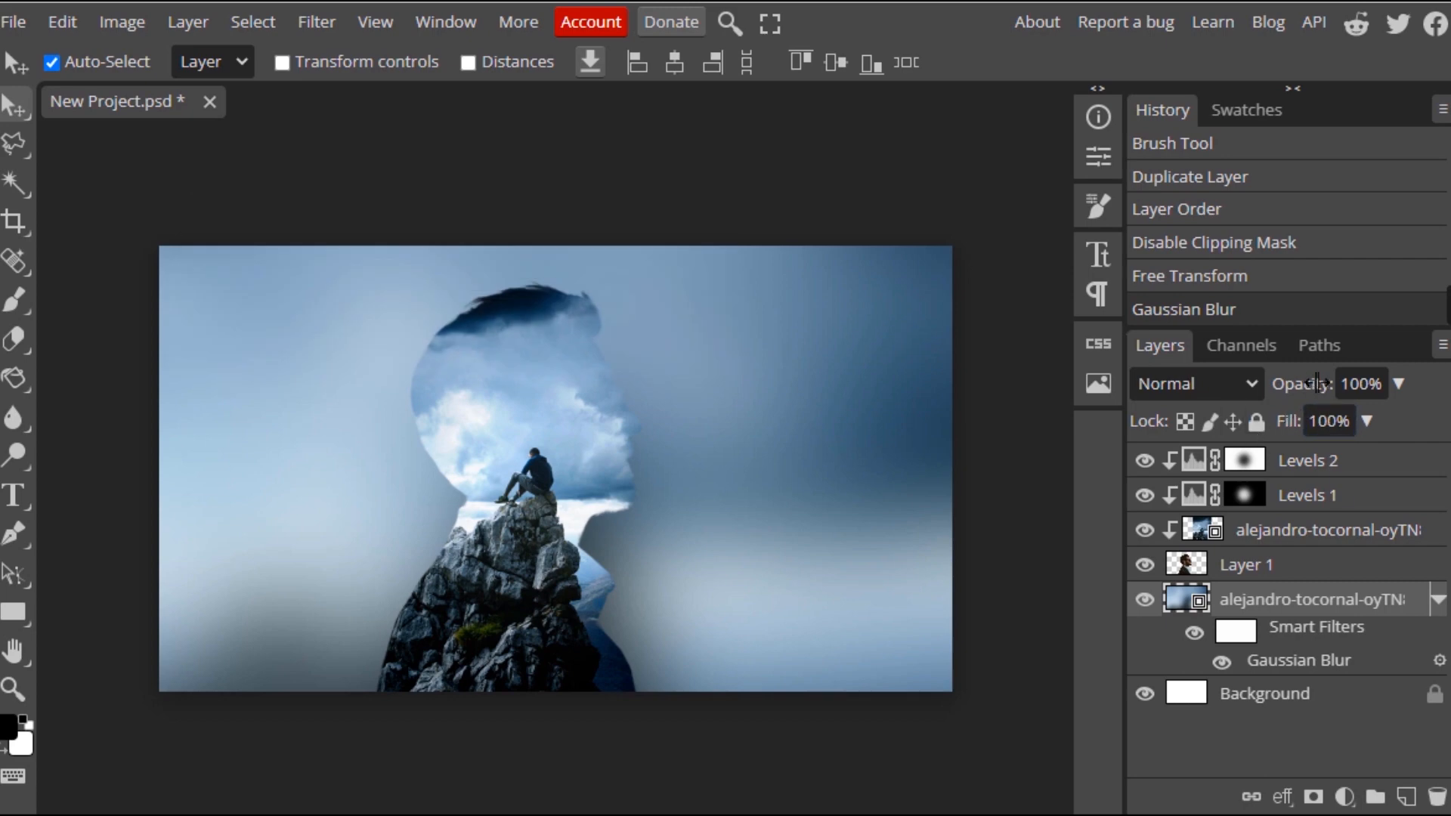